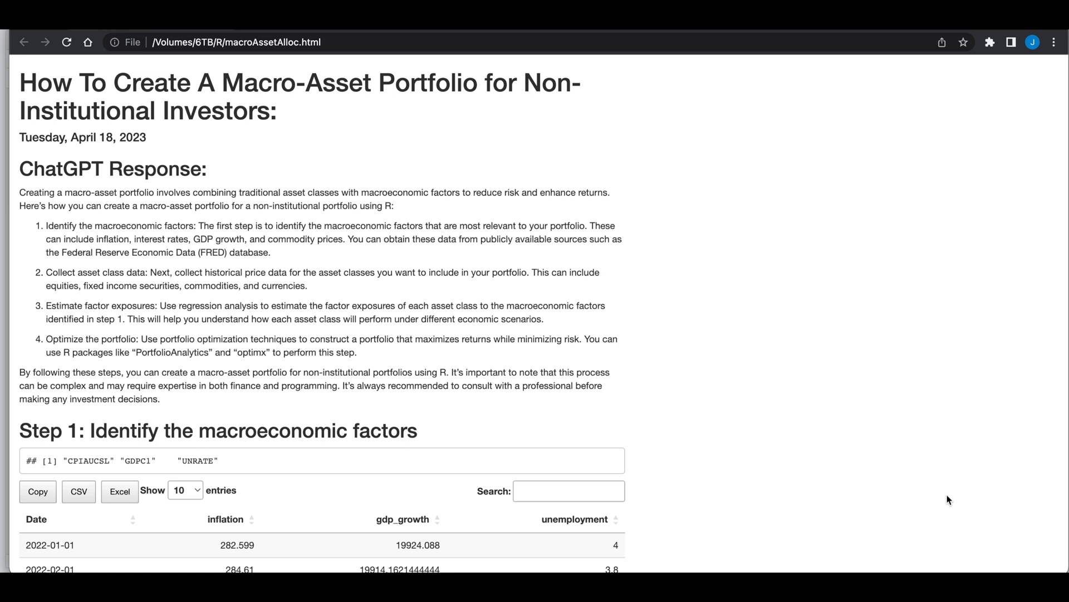
mouse_move(31, 235)
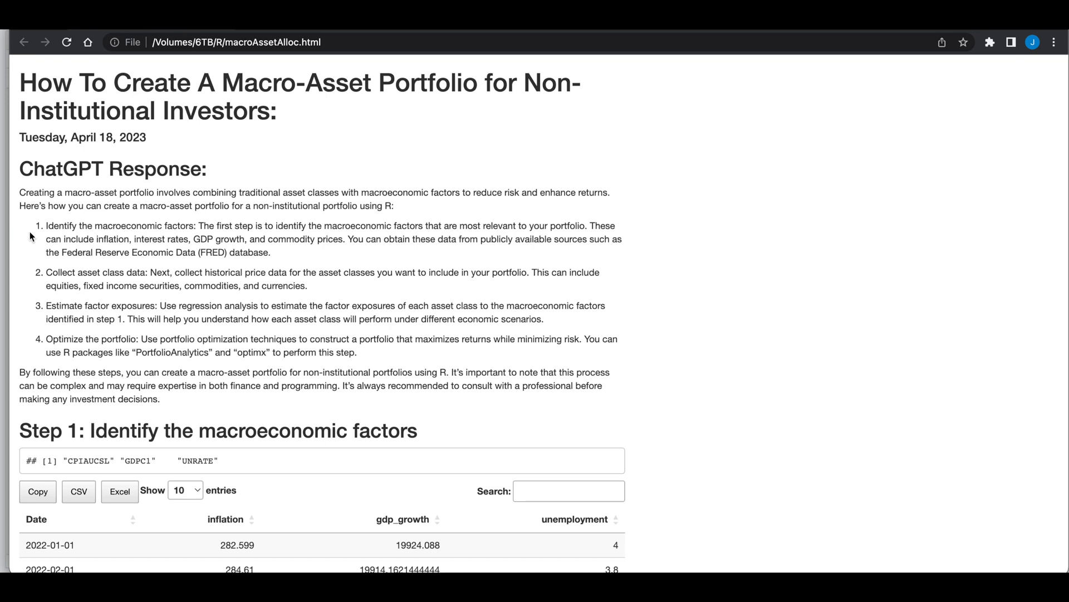
mouse_move(463, 189)
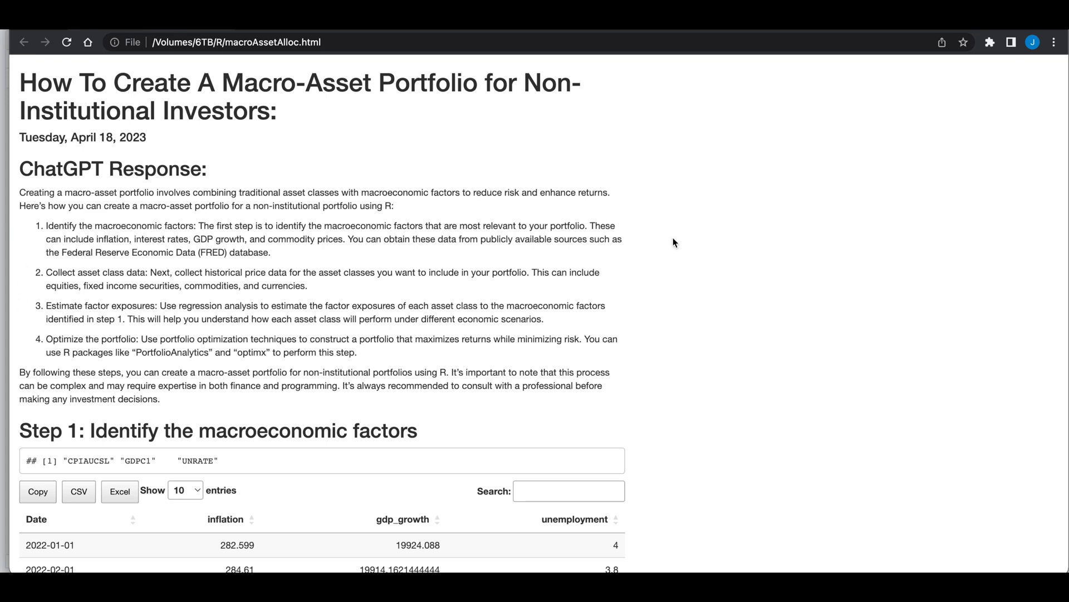
scroll("down", 3)
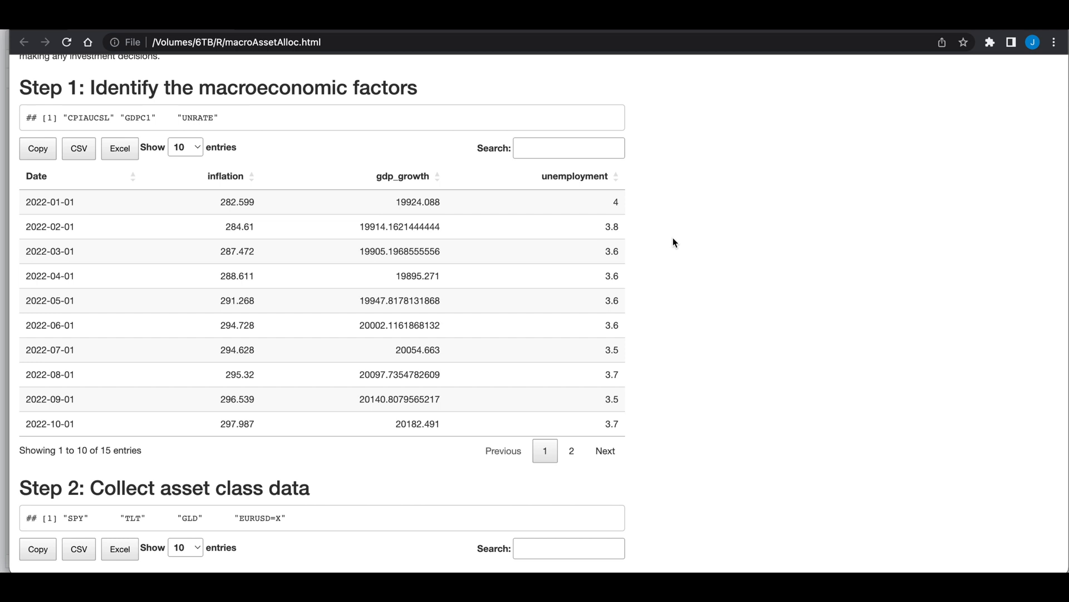
mouse_move(403, 192)
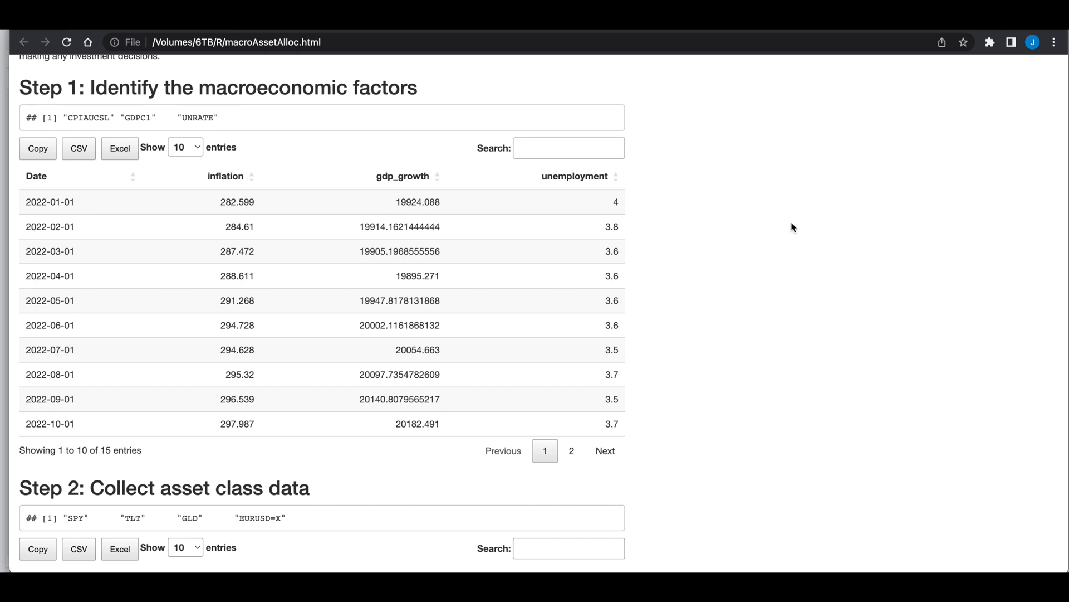
mouse_move(761, 240)
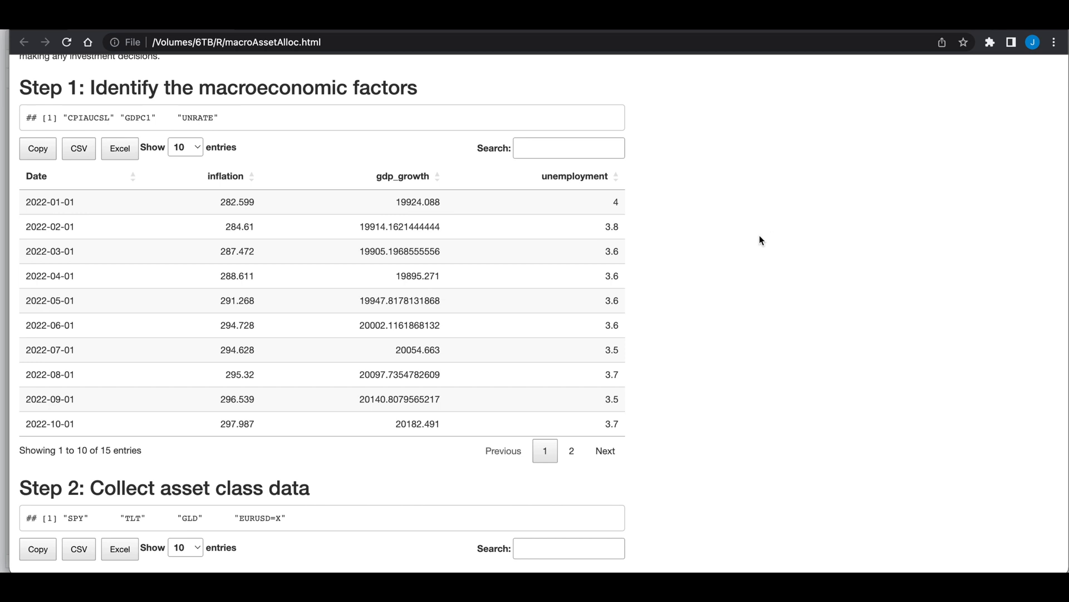
mouse_move(473, 235)
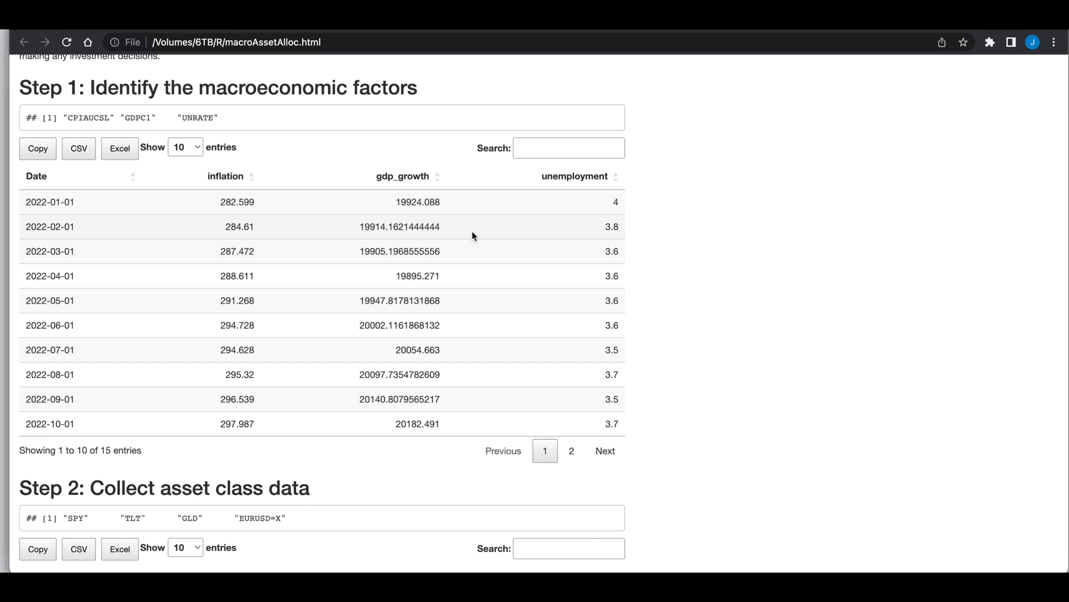
mouse_move(531, 240)
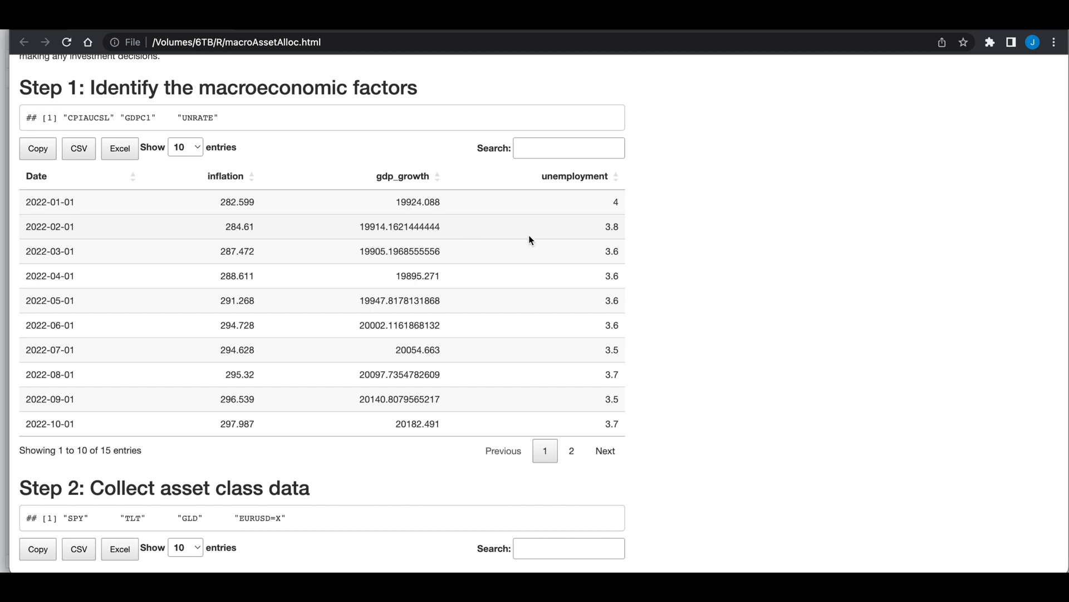
scroll("down", 3)
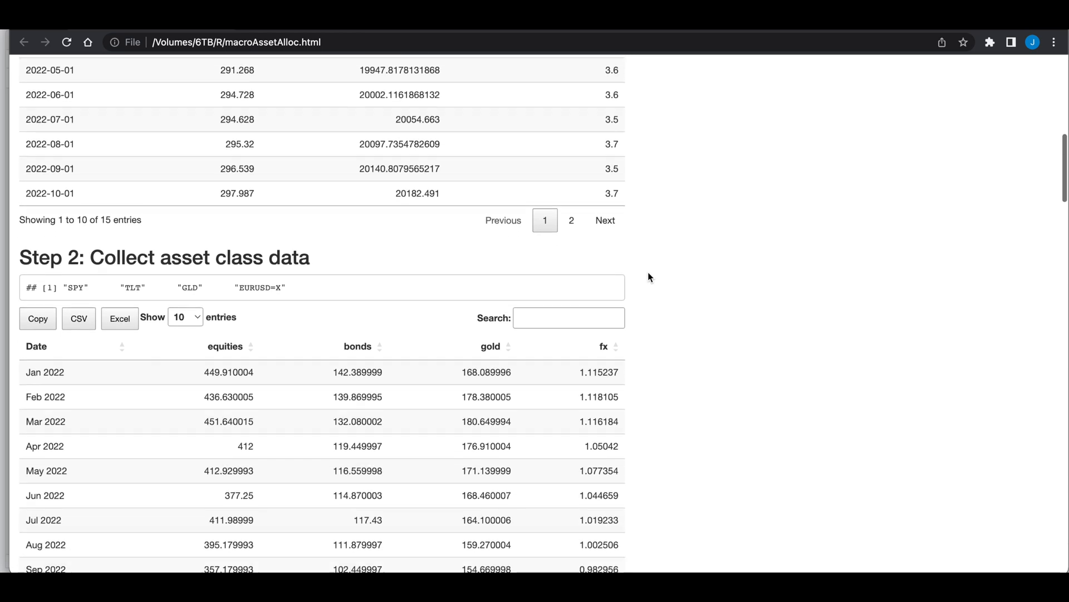
scroll("down", 3)
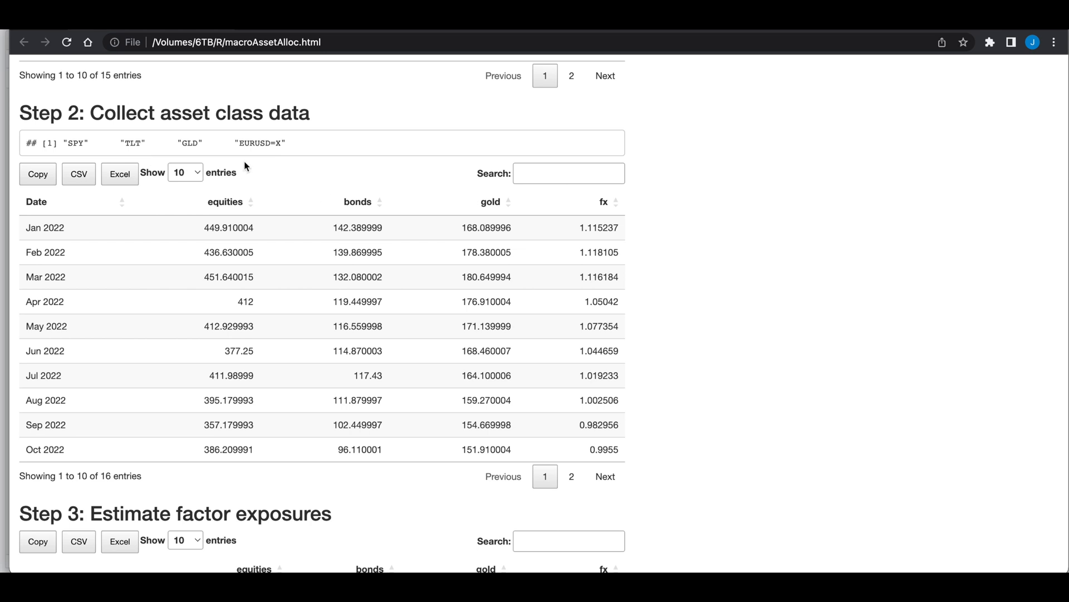
mouse_move(449, 204)
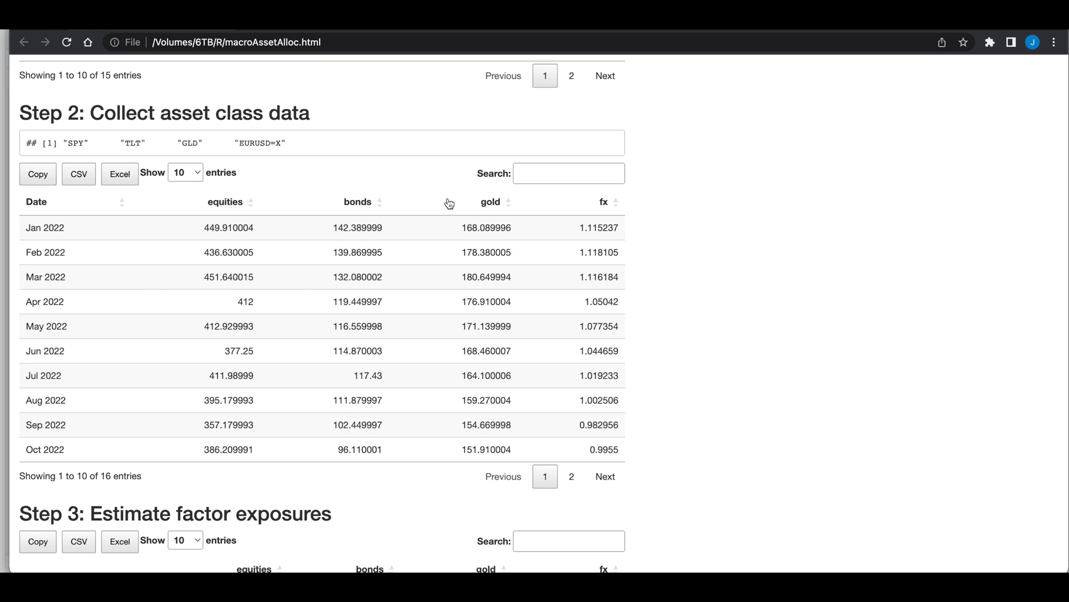
mouse_move(317, 162)
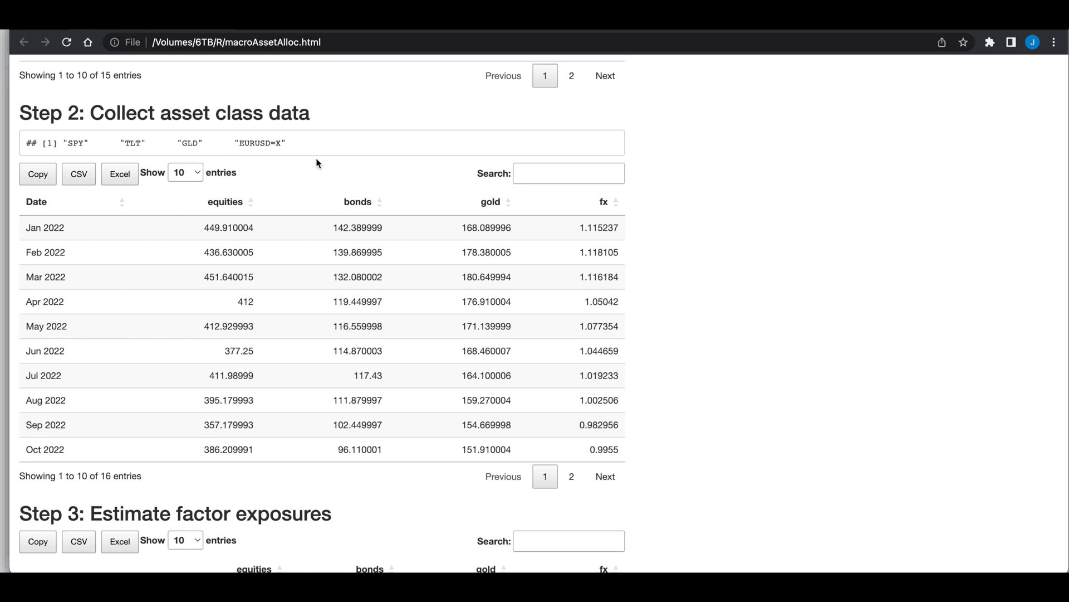
mouse_move(569, 205)
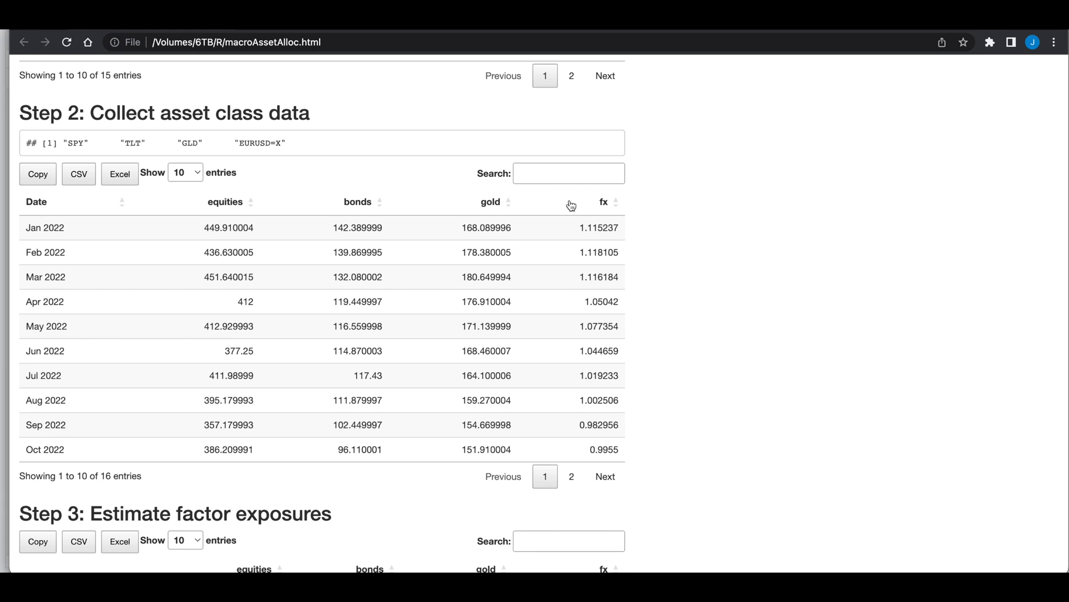
mouse_move(476, 351)
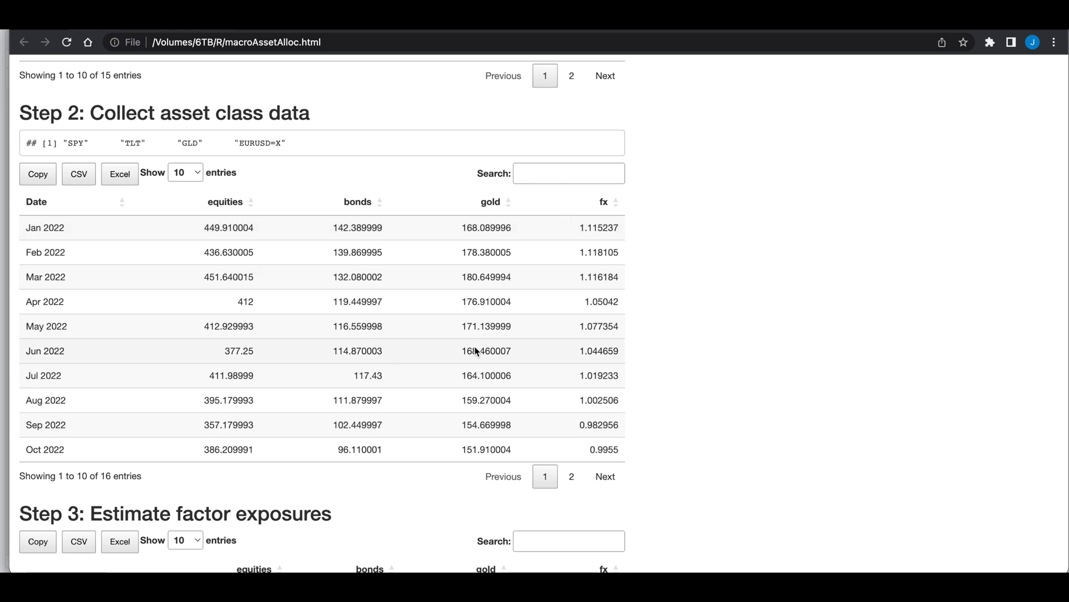
mouse_move(437, 291)
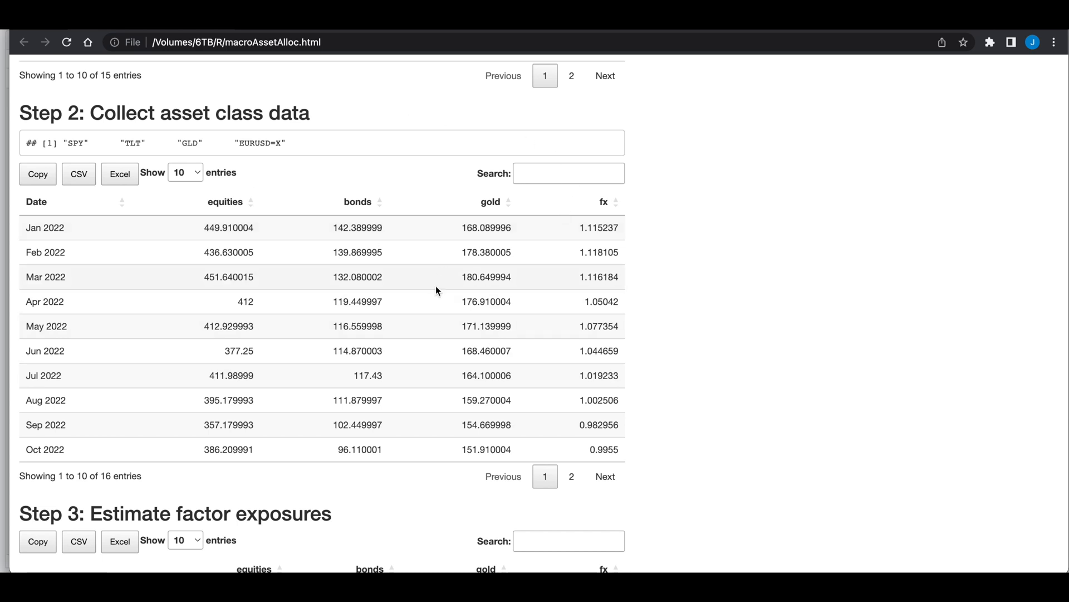
scroll("down", 3)
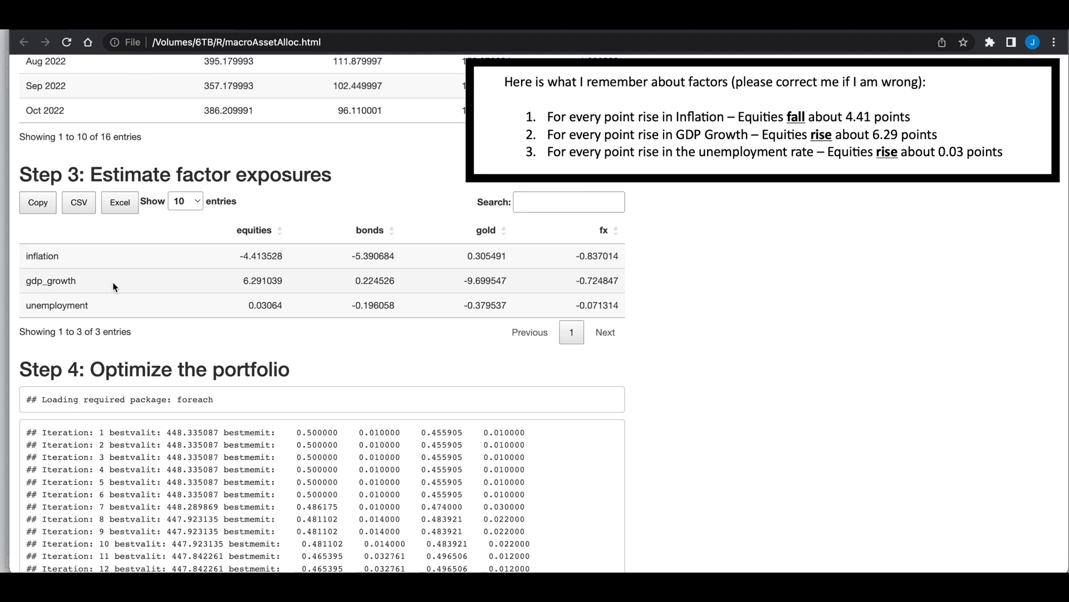
mouse_move(236, 281)
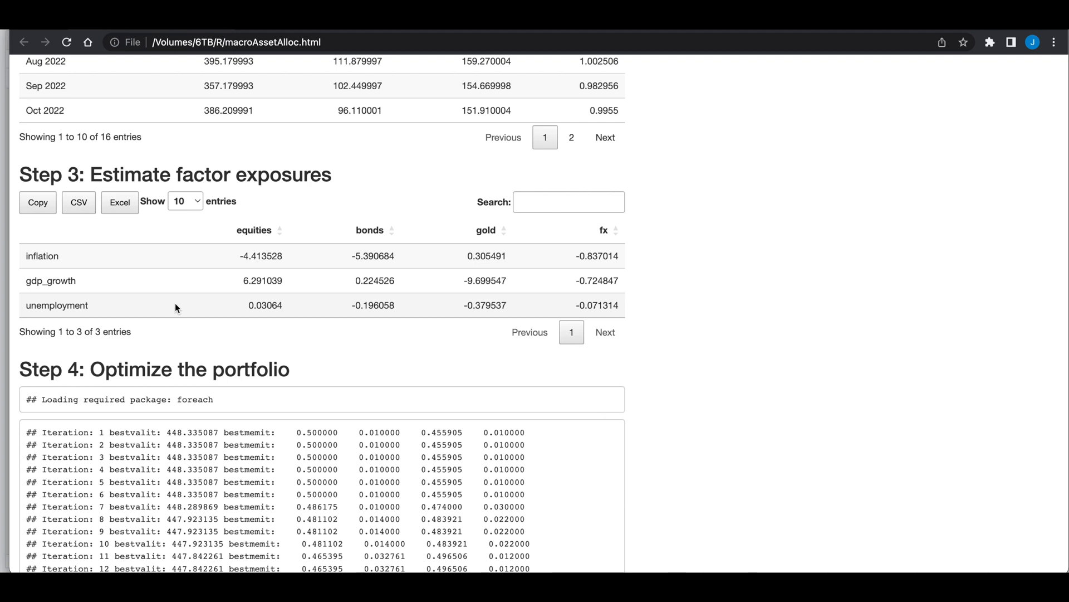
mouse_move(647, 295)
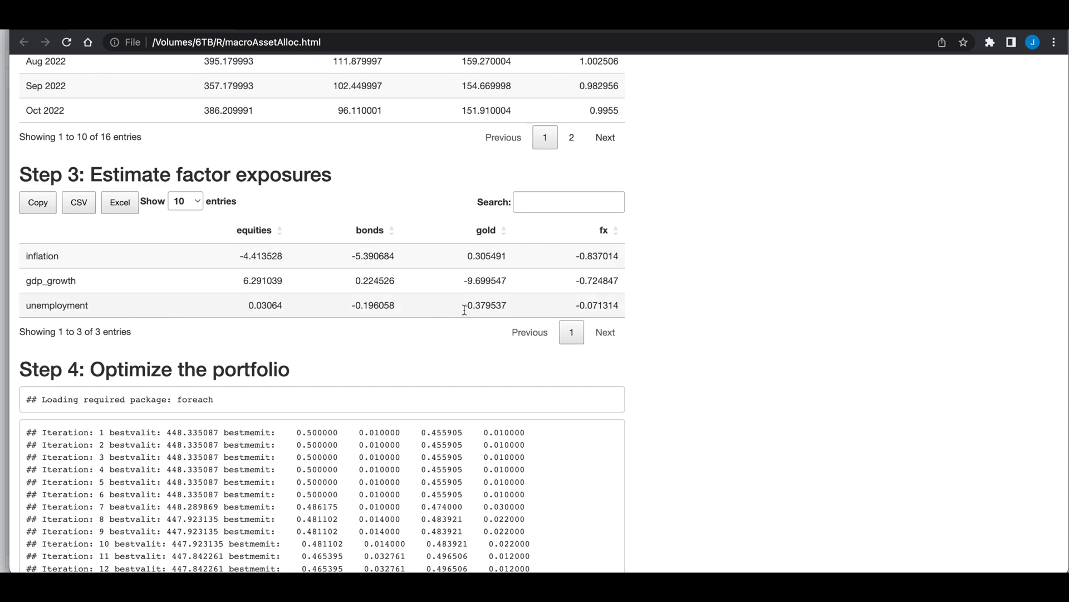
scroll("down", 3)
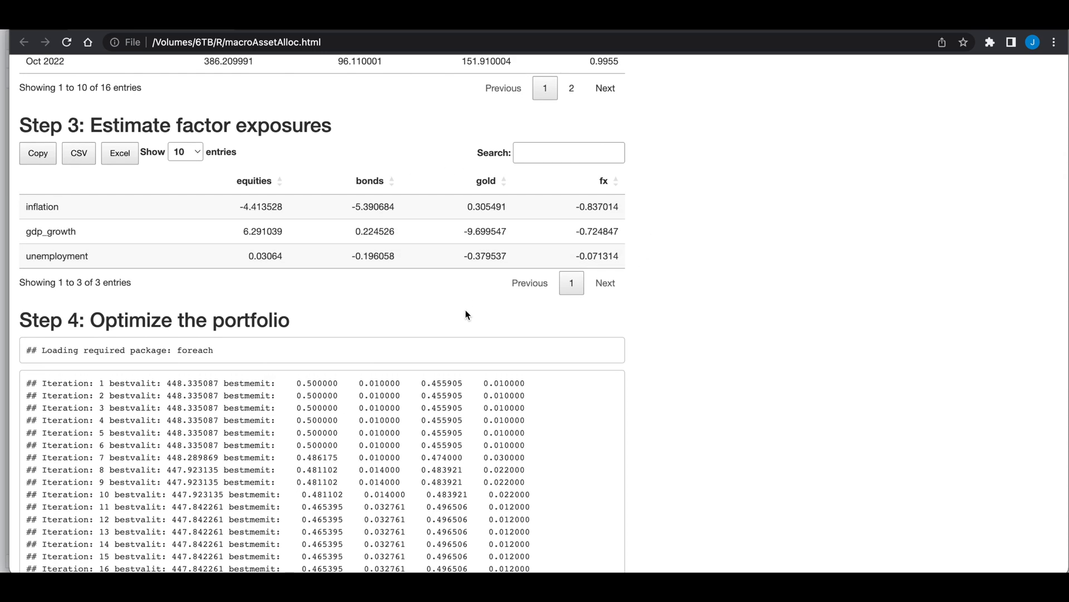
scroll("down", 3)
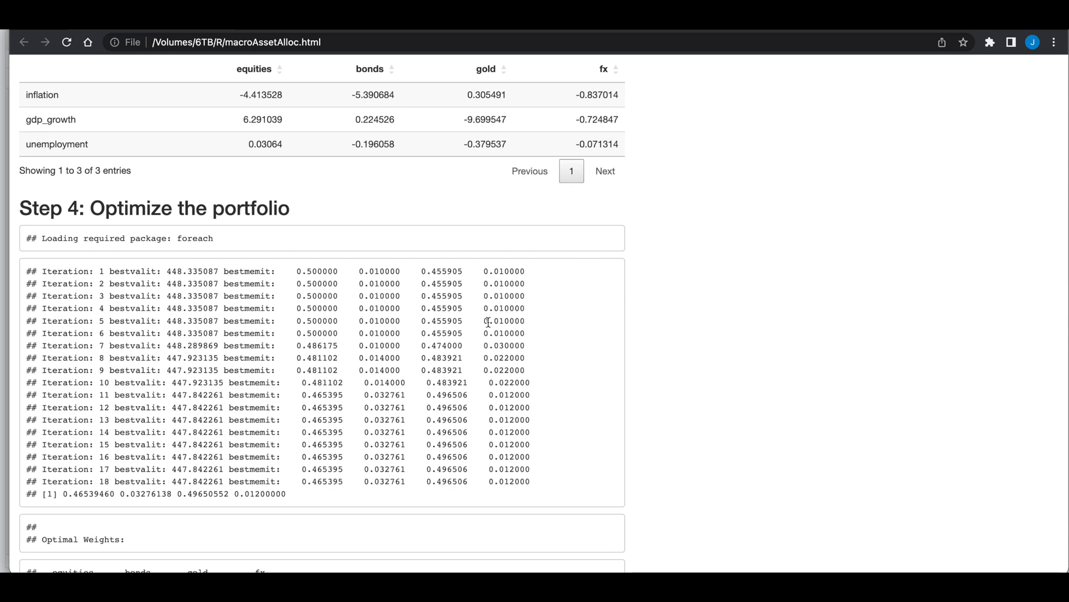
mouse_move(409, 307)
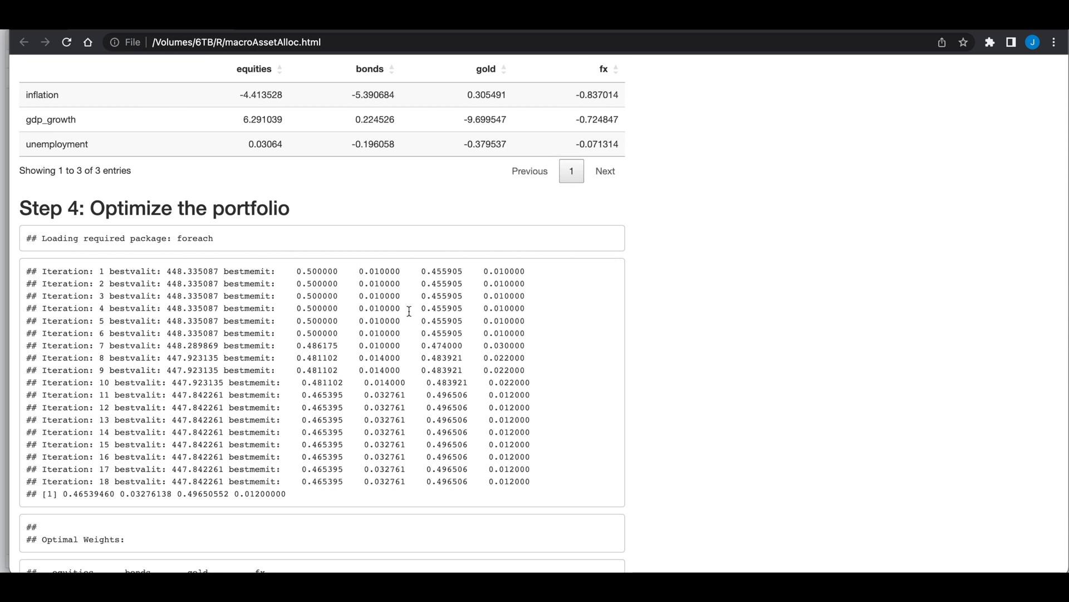
scroll("down", 3)
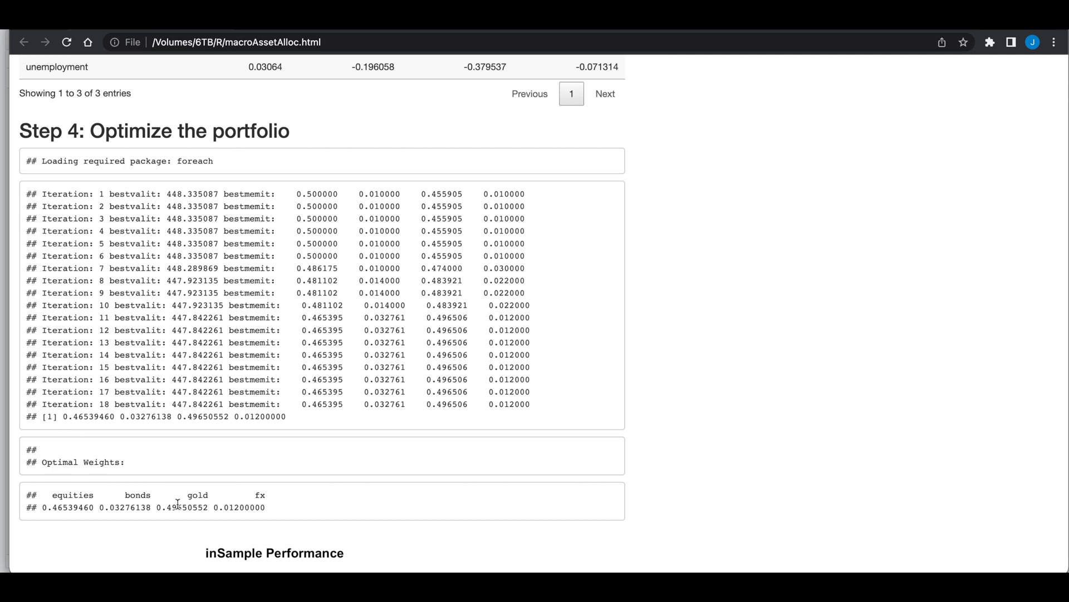
mouse_move(233, 530)
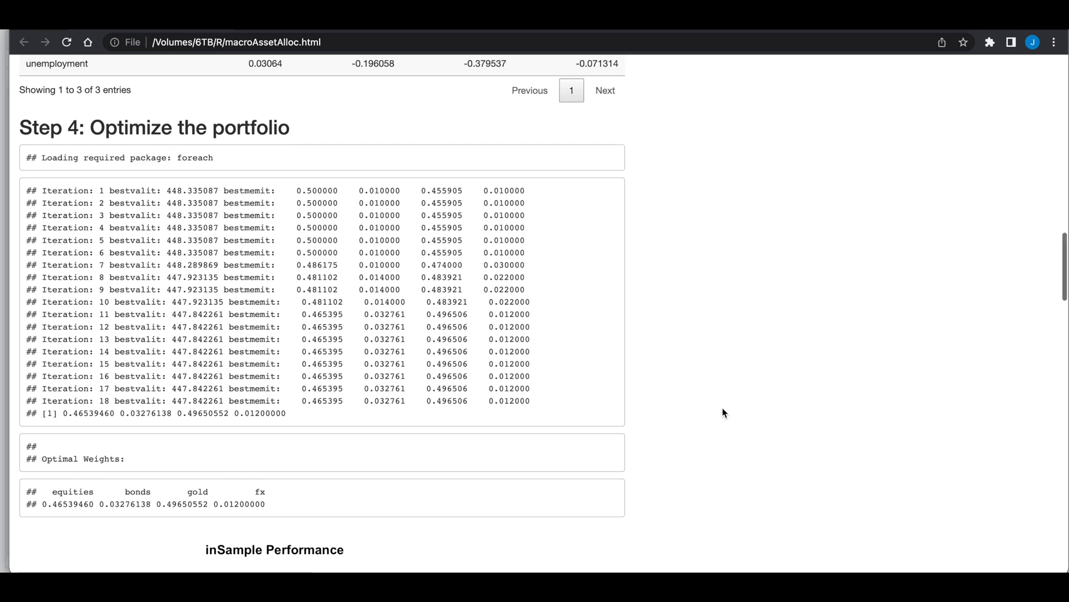
scroll("down", 3)
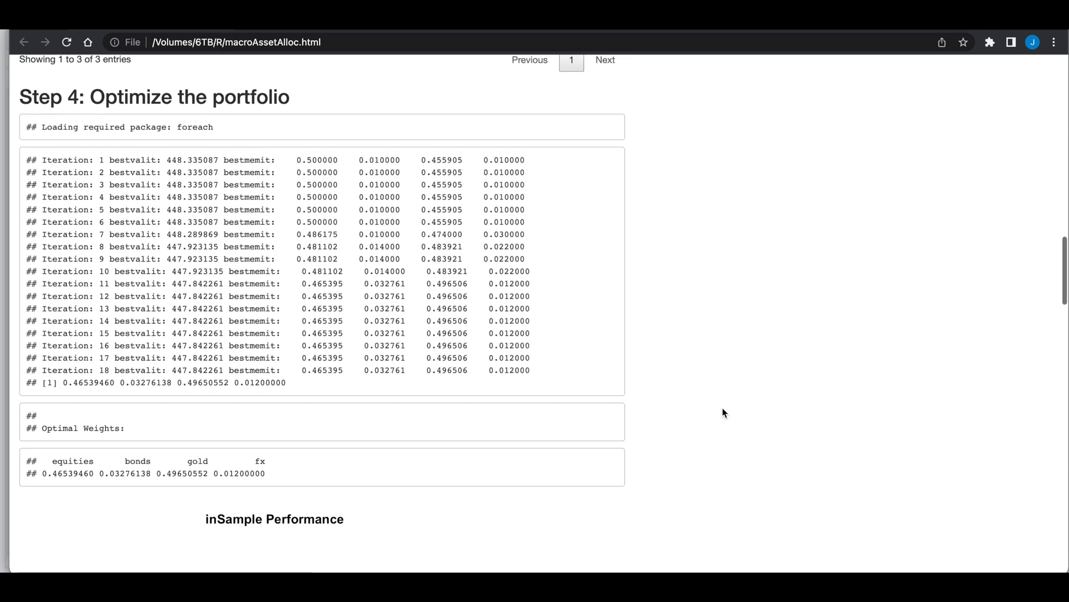
scroll("down", 3)
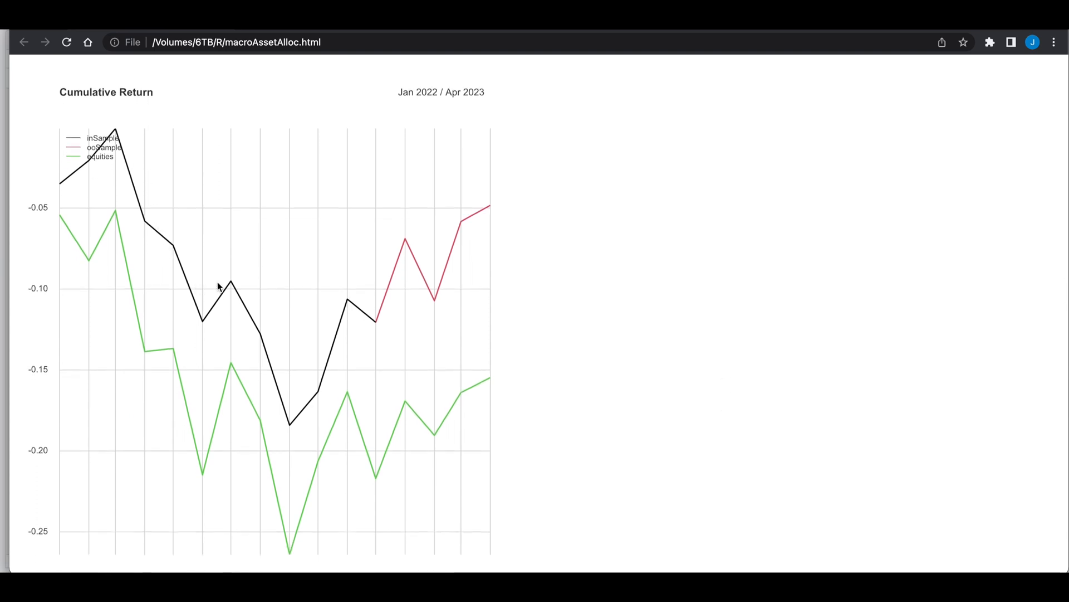
mouse_move(231, 315)
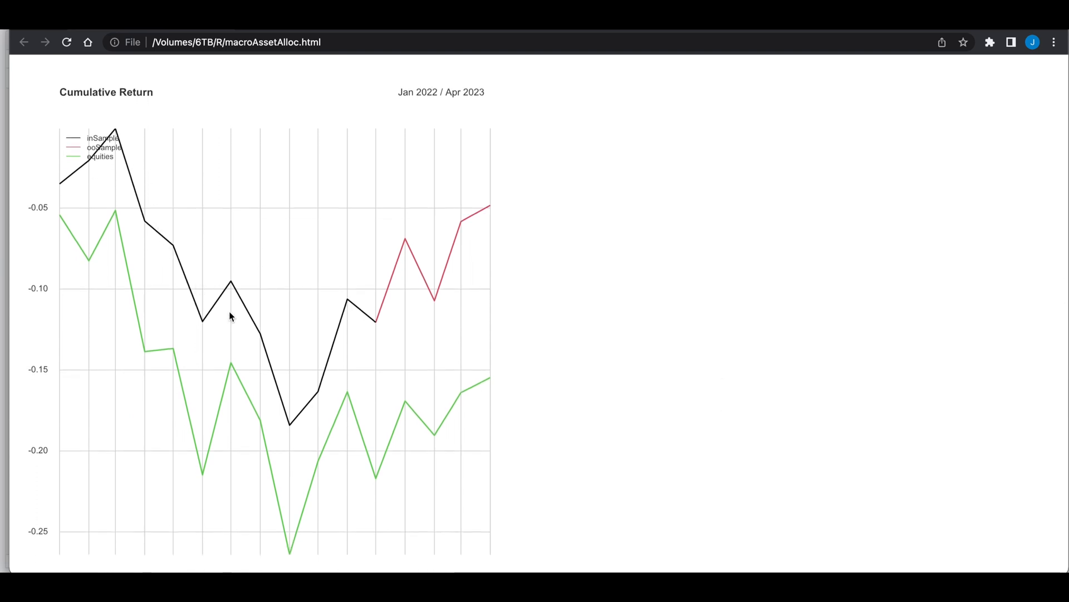
mouse_move(425, 312)
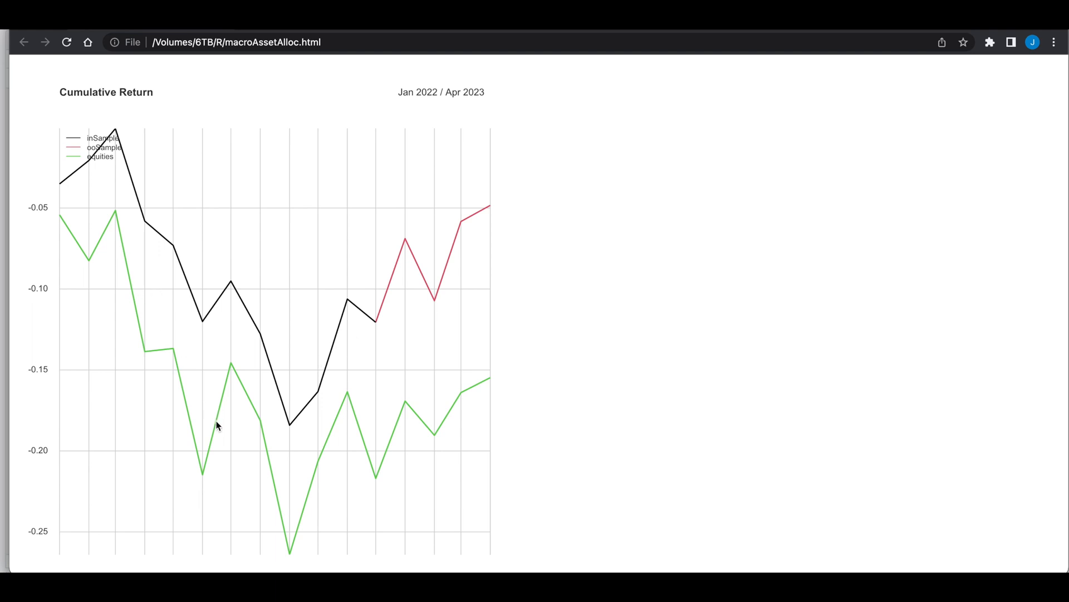
mouse_move(524, 390)
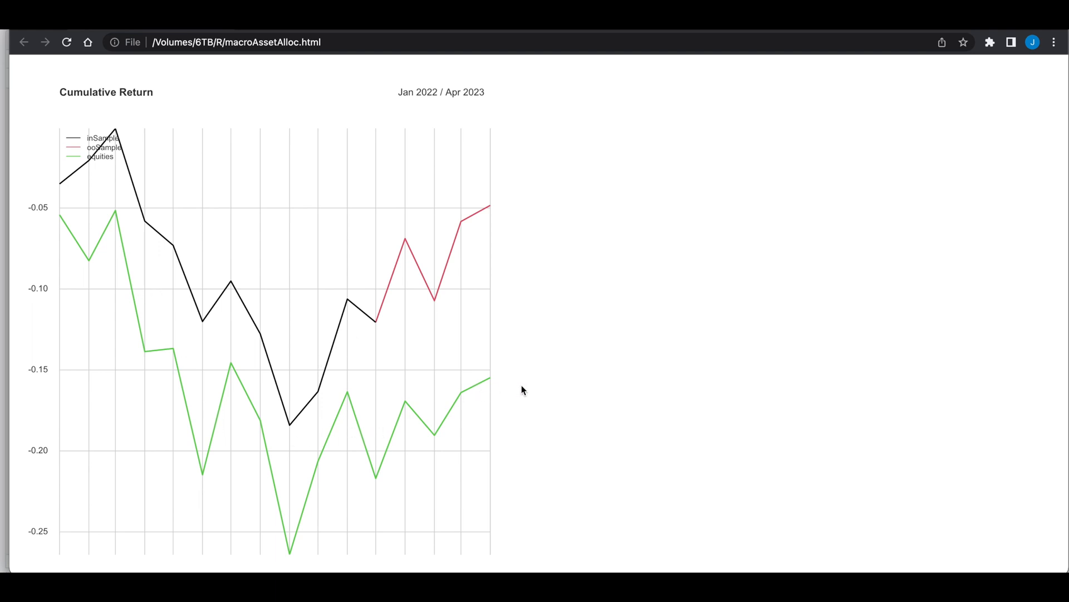
mouse_move(497, 239)
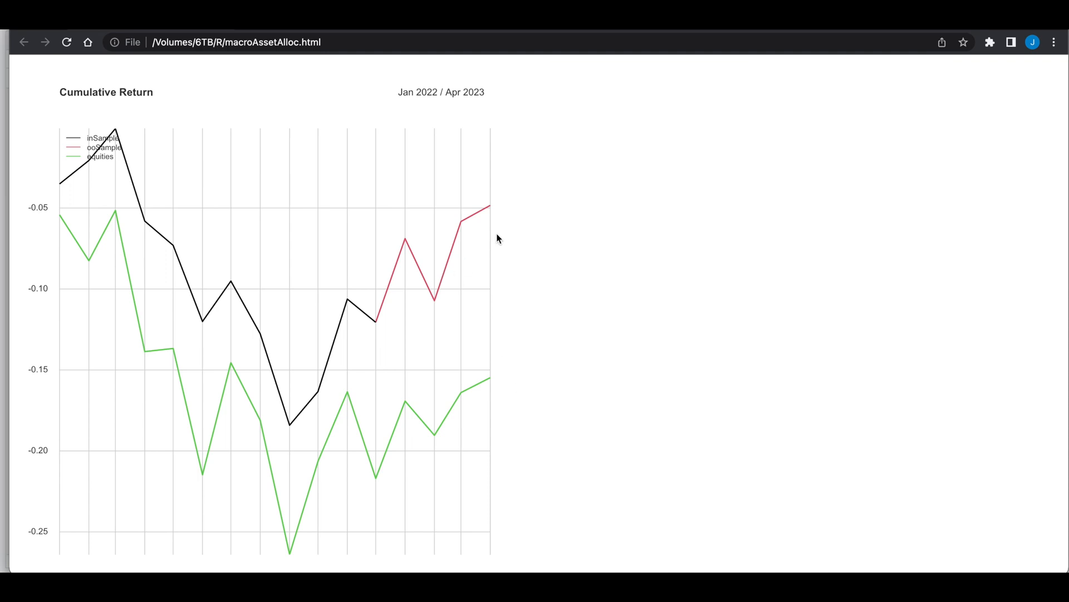
mouse_move(576, 390)
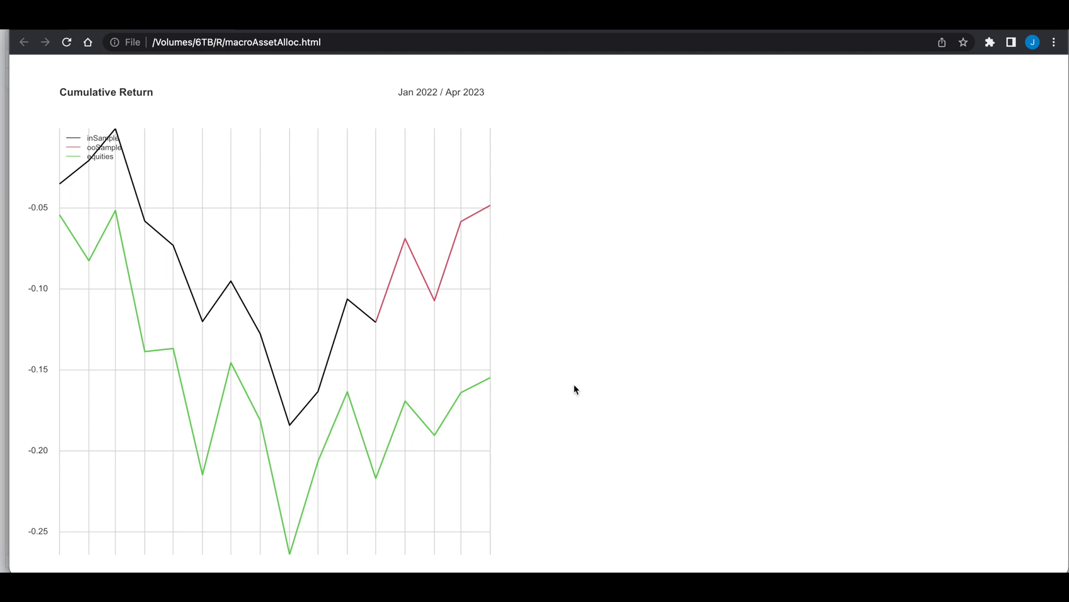
scroll("down", 3)
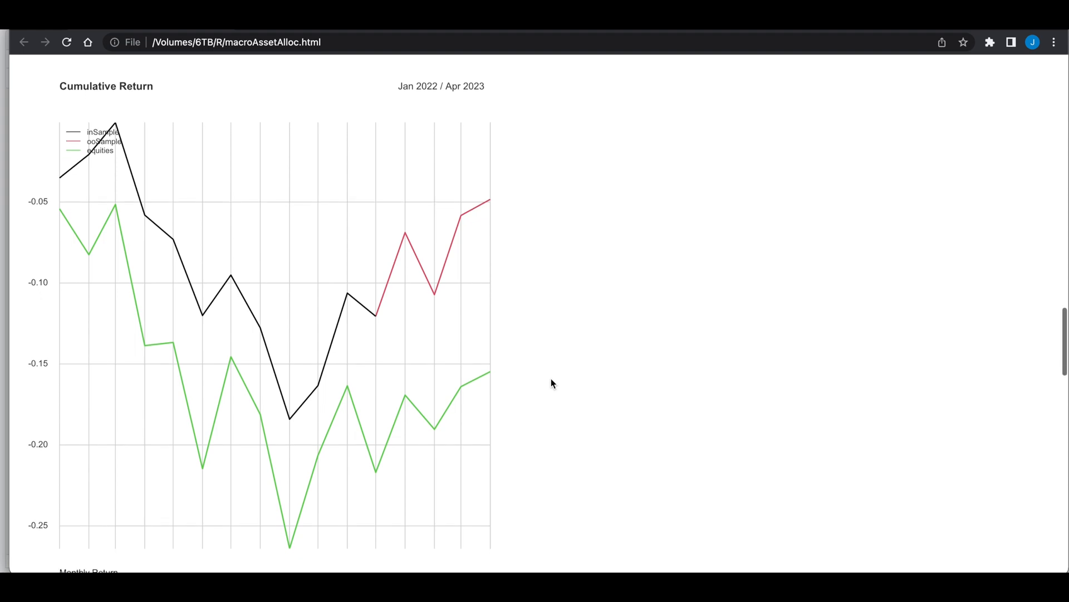
scroll("down", 3)
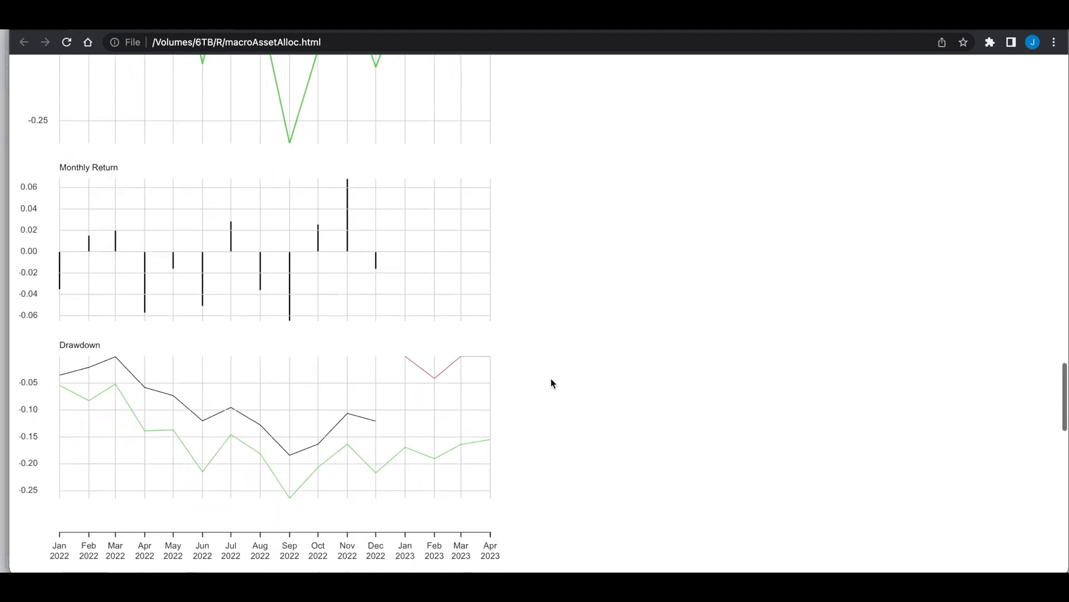
scroll("up", 3)
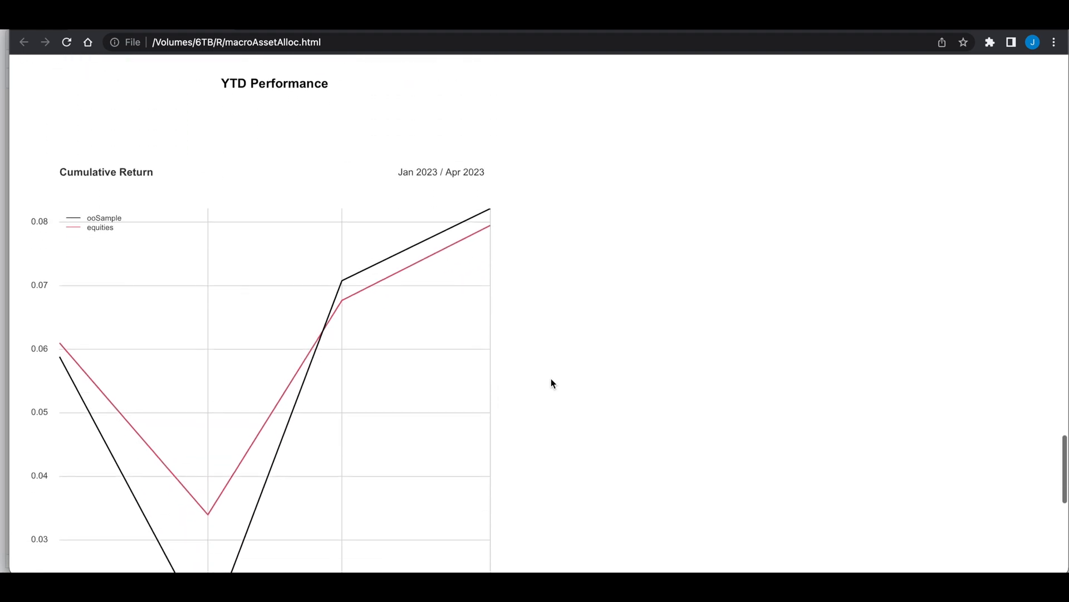
scroll("down", 3)
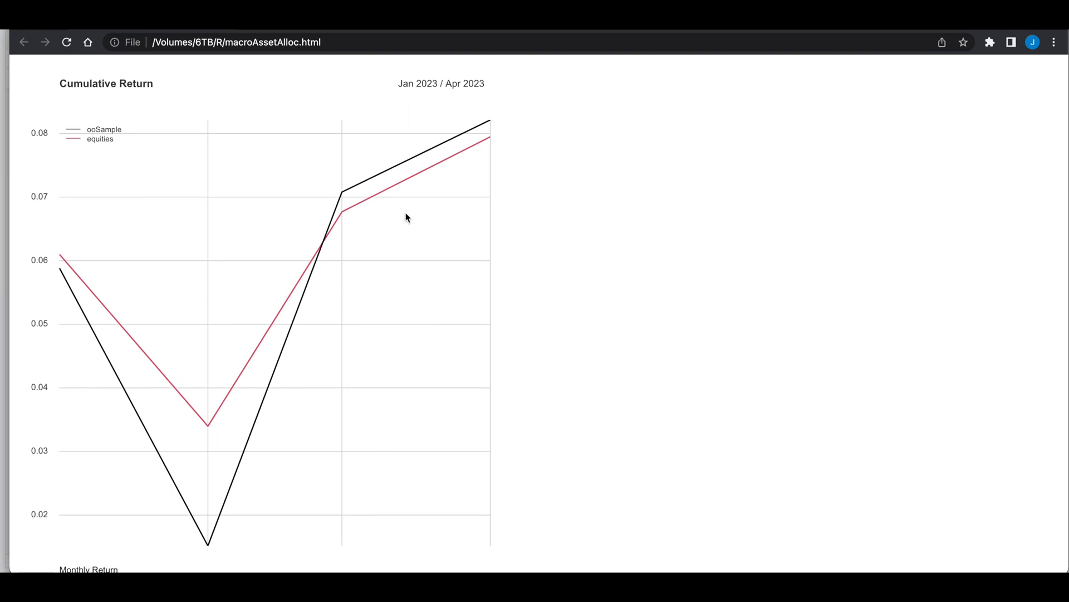
mouse_move(525, 108)
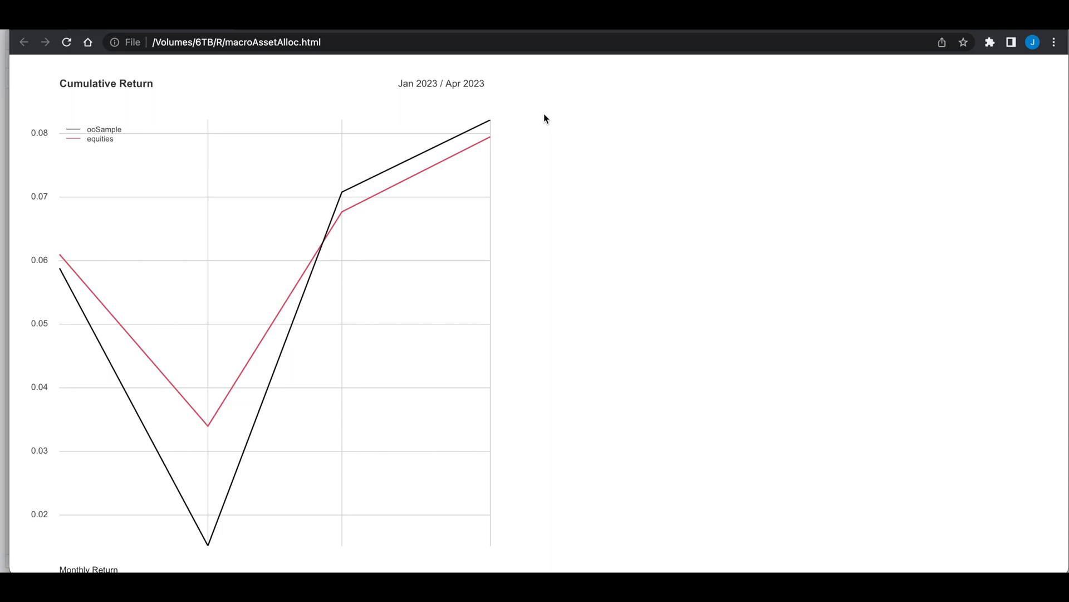
mouse_move(534, 114)
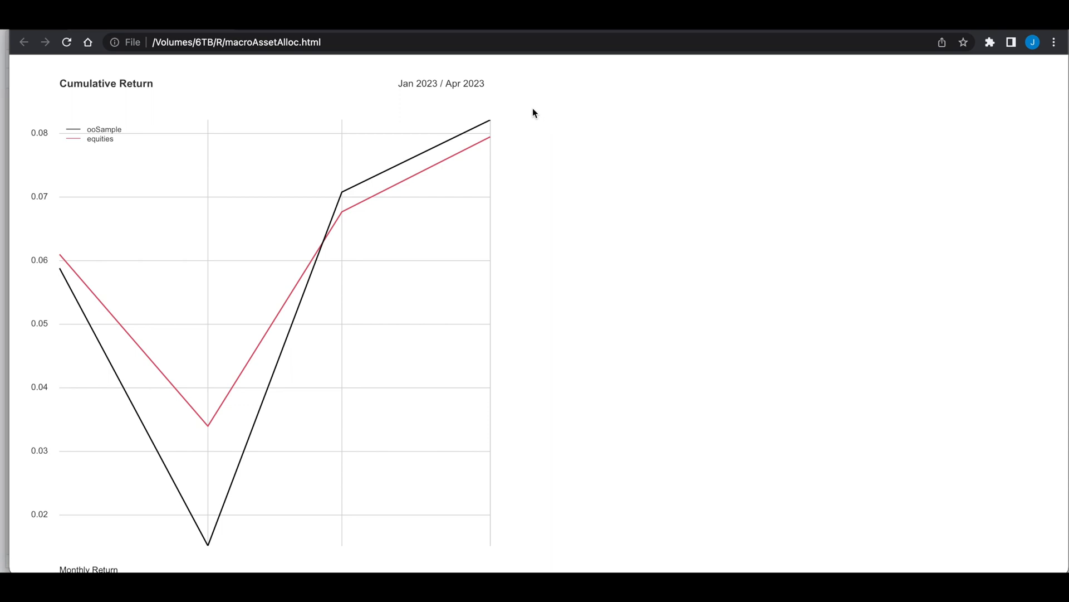
mouse_move(564, 217)
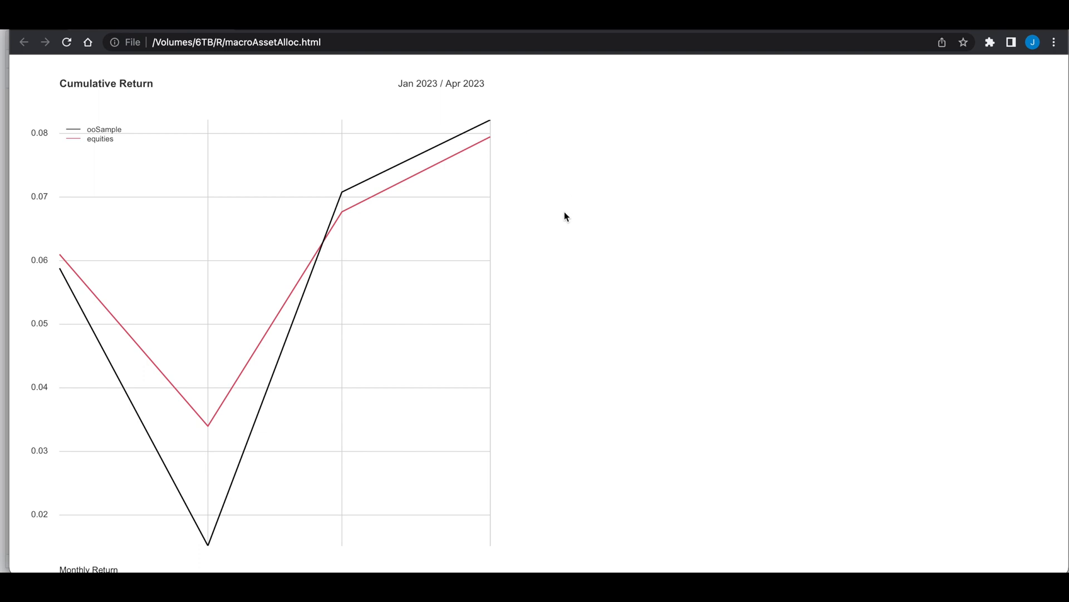
scroll("down", 3)
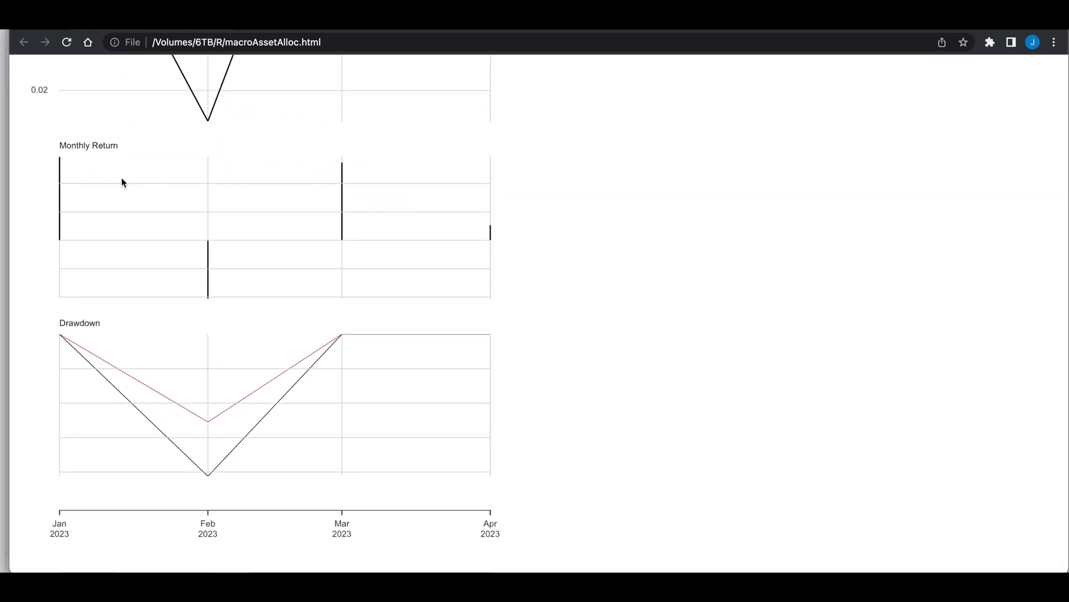
mouse_move(575, 339)
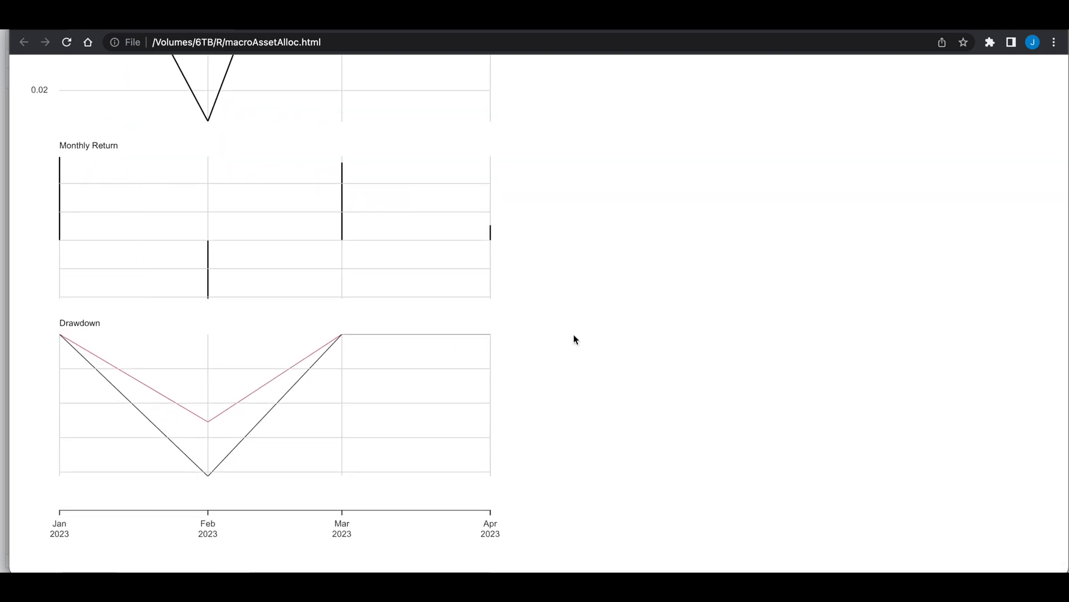
mouse_move(559, 332)
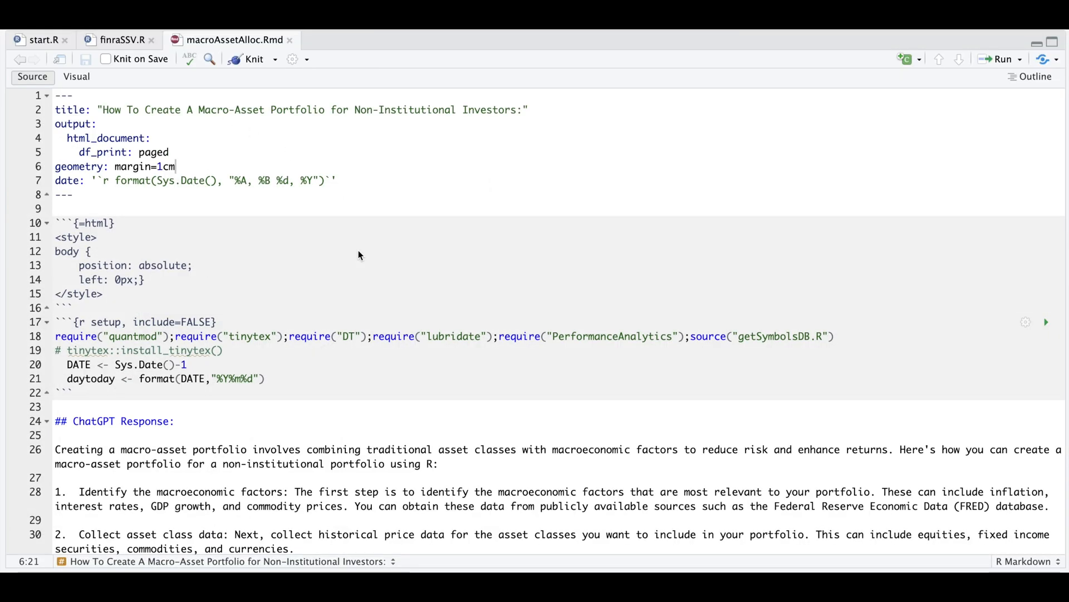
mouse_move(343, 335)
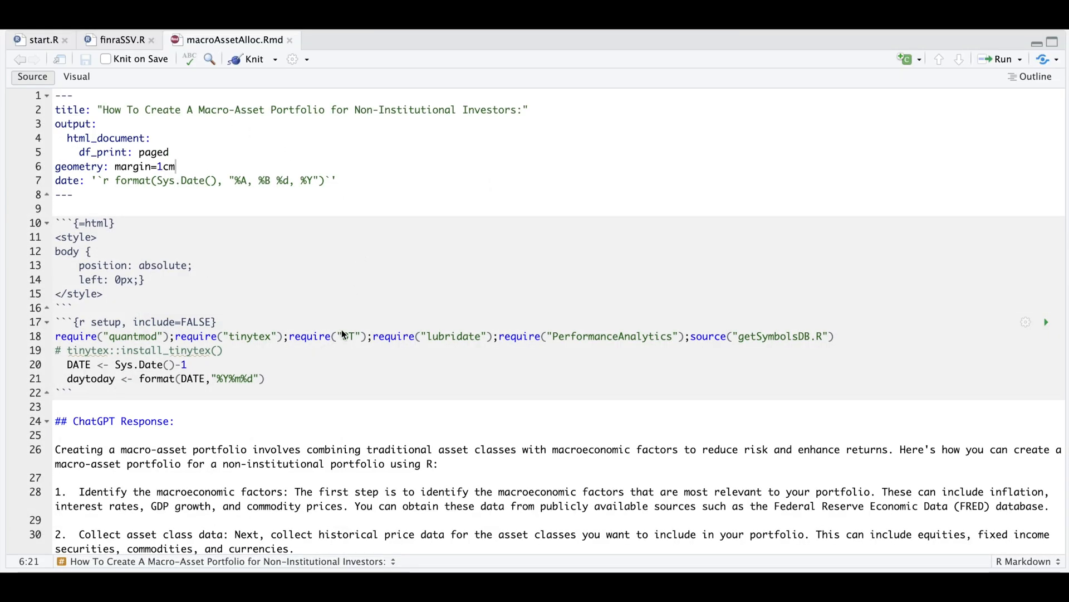
type("DT")
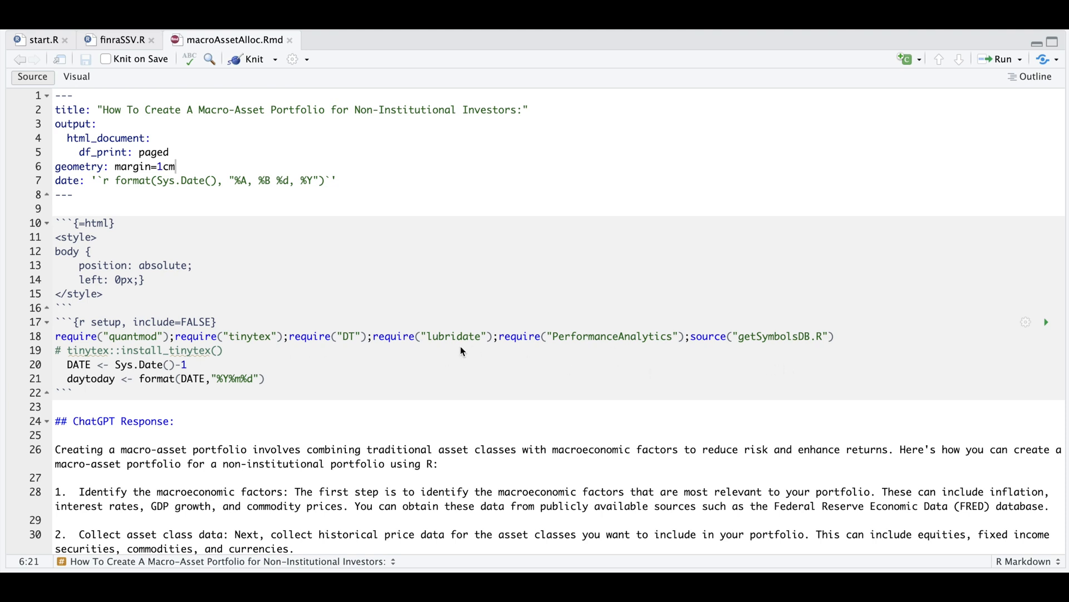
mouse_move(793, 346)
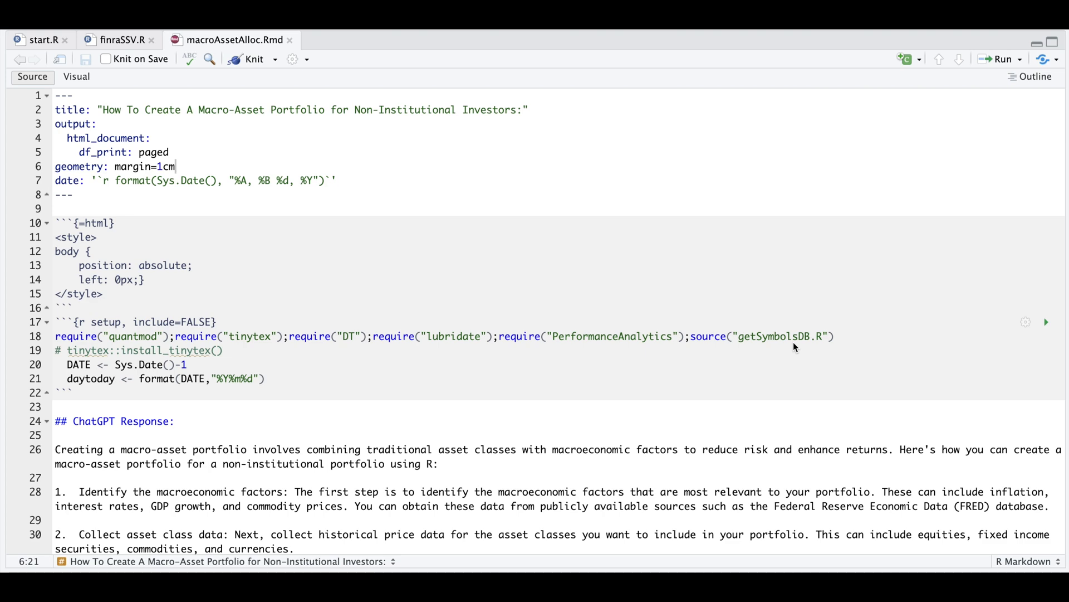
mouse_move(559, 354)
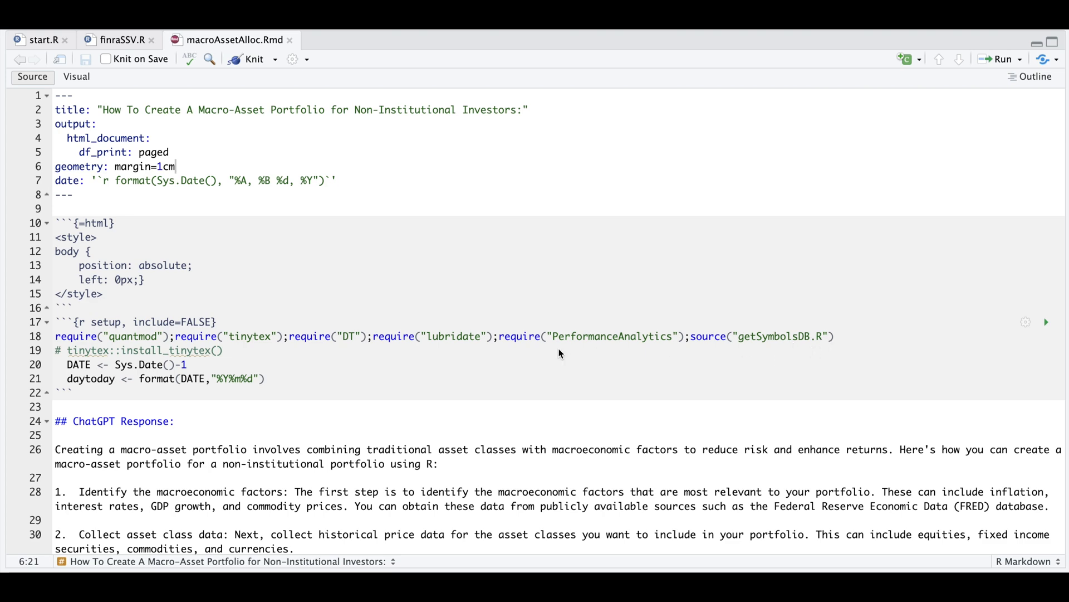
scroll("down", 3)
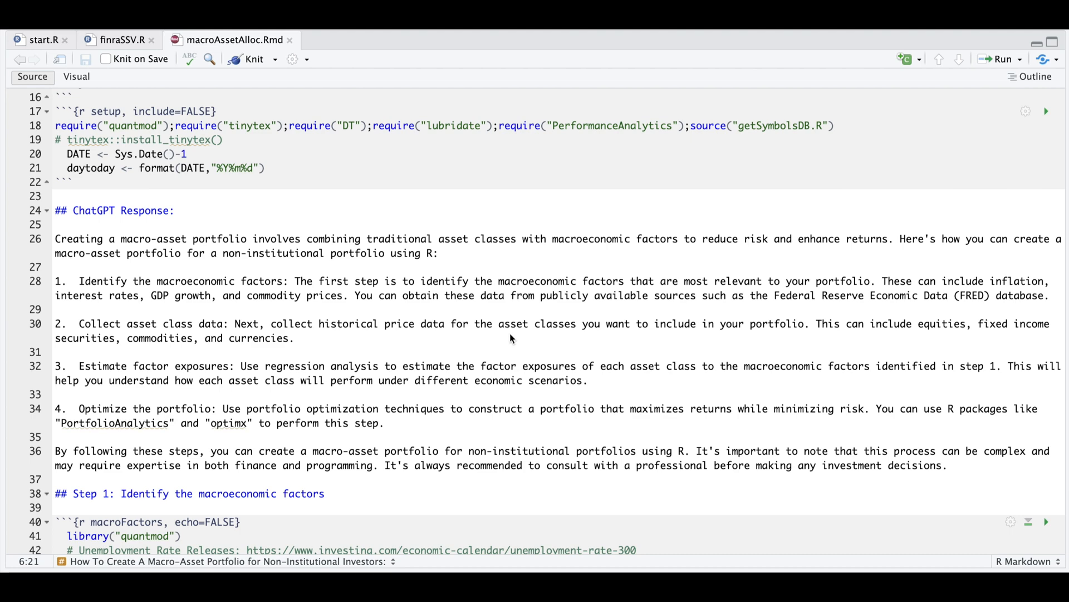
scroll("down", 3)
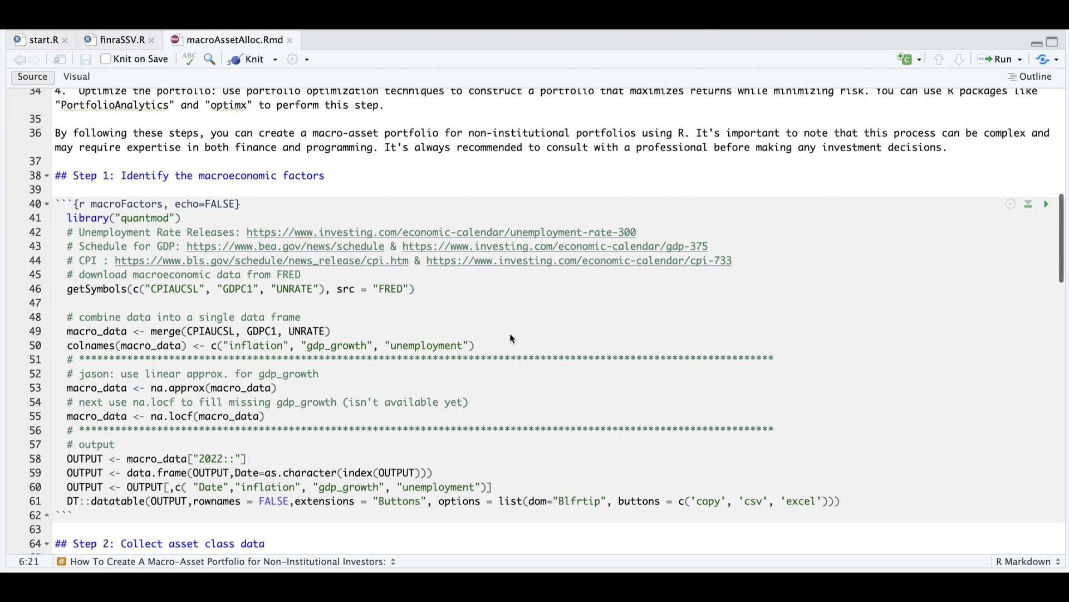
scroll("down", 3)
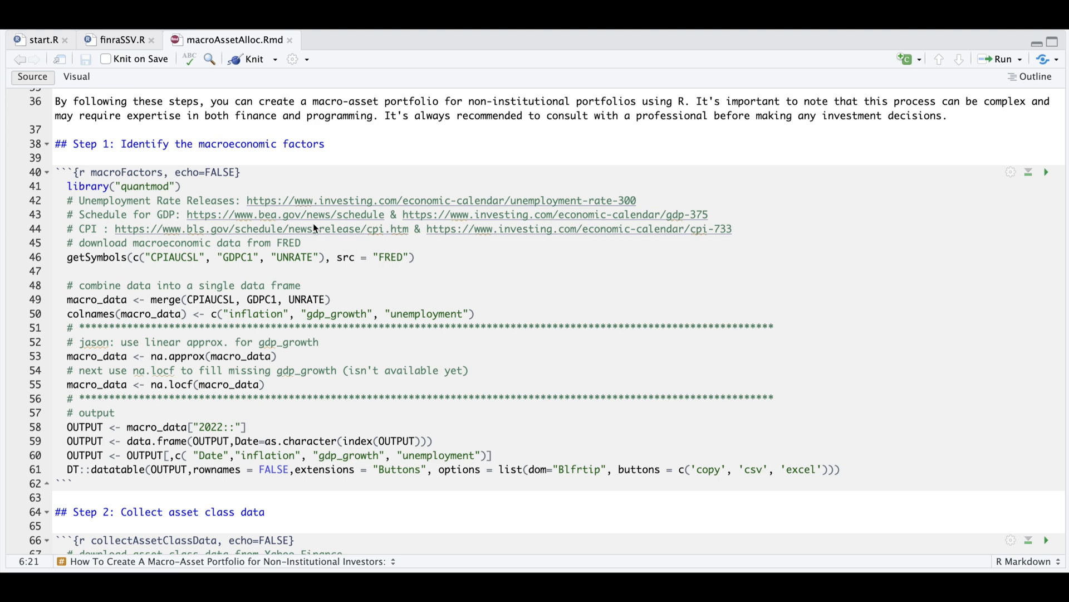
mouse_move(465, 252)
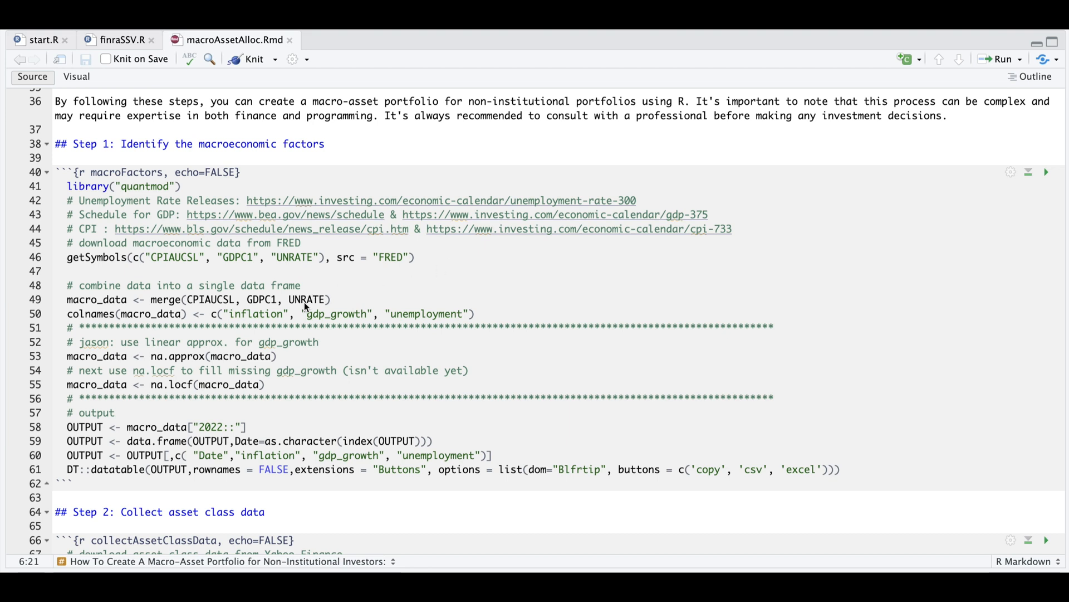
mouse_move(291, 343)
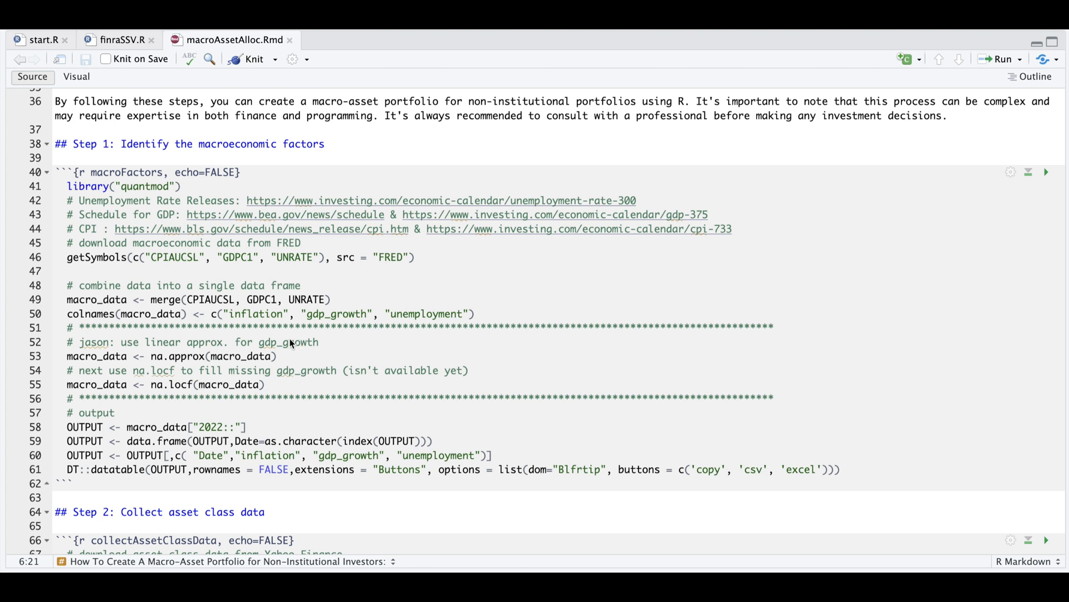
mouse_move(212, 374)
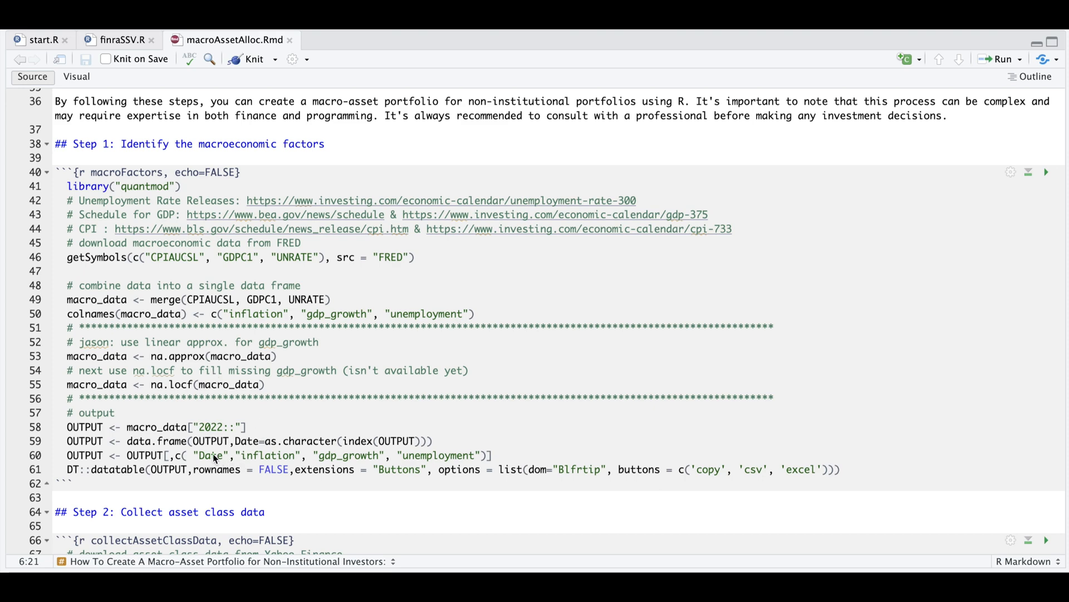
scroll("down", 3)
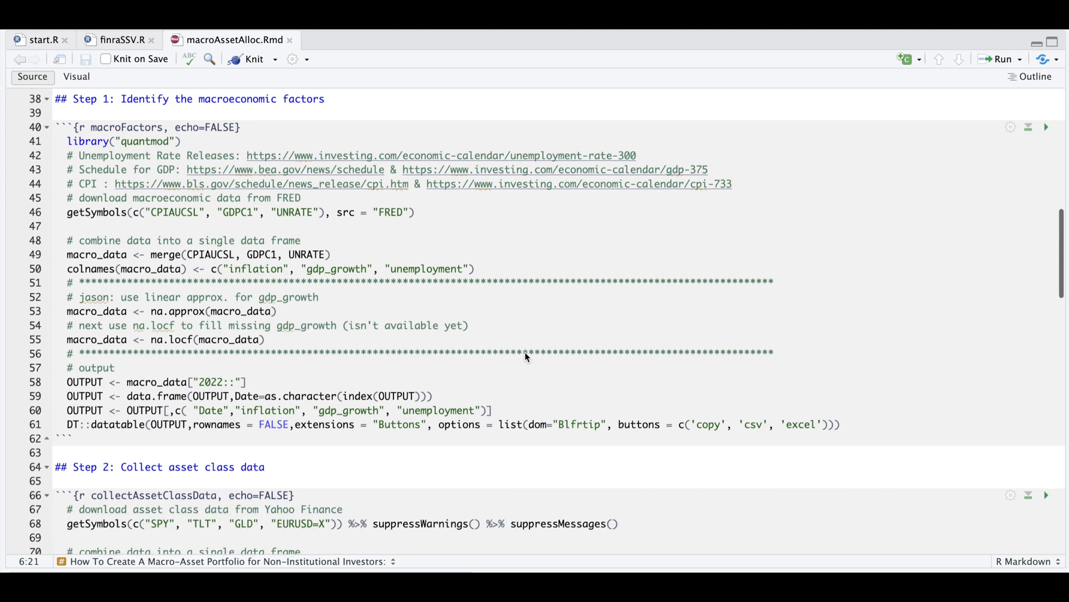
scroll("down", 3)
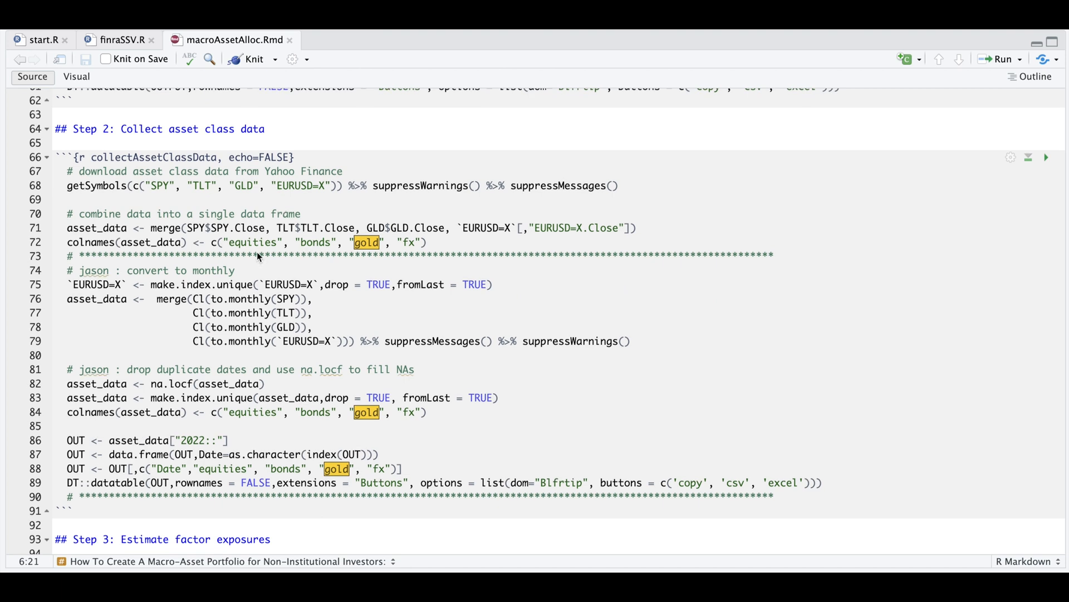
mouse_move(247, 386)
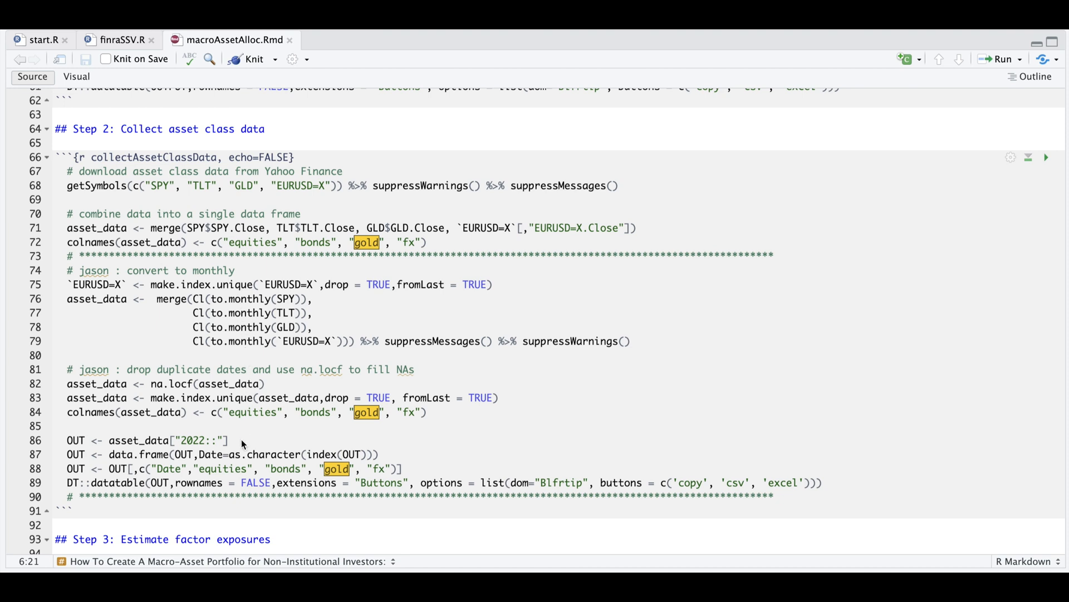
mouse_move(402, 344)
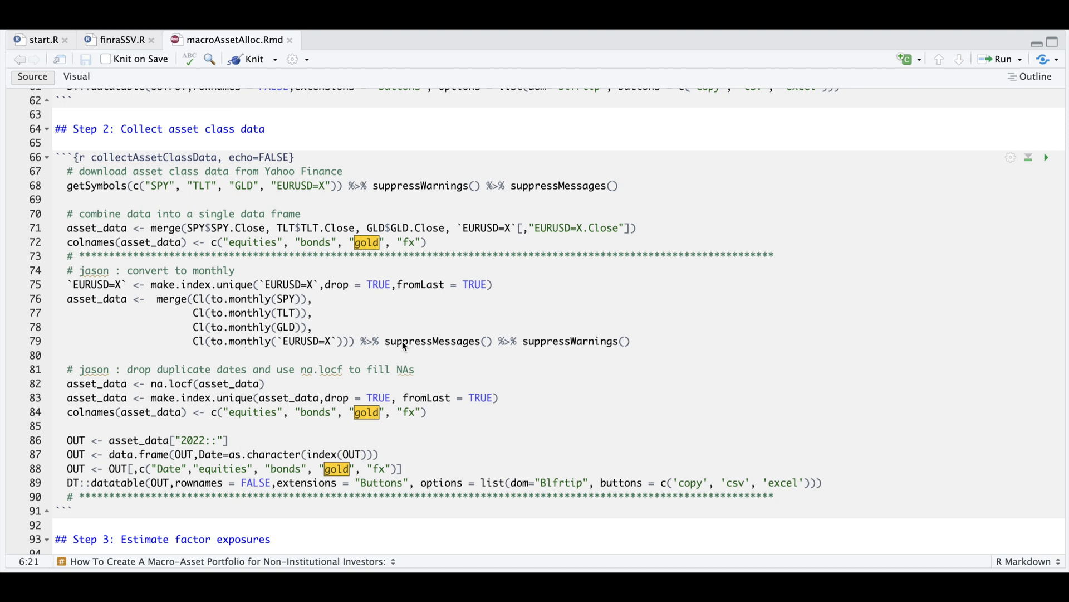
scroll("down", 3)
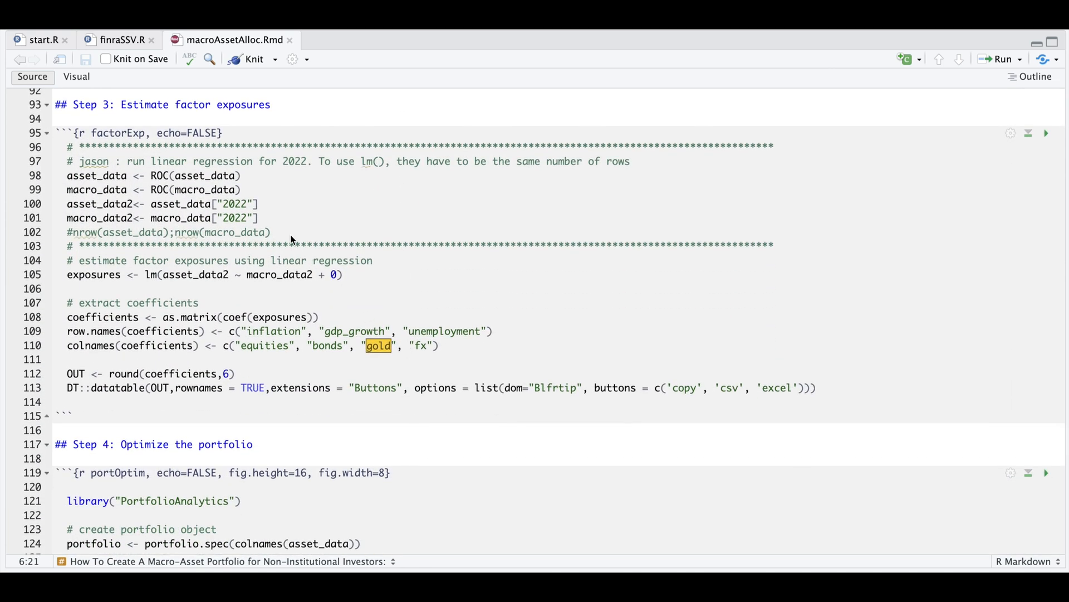
mouse_move(249, 228)
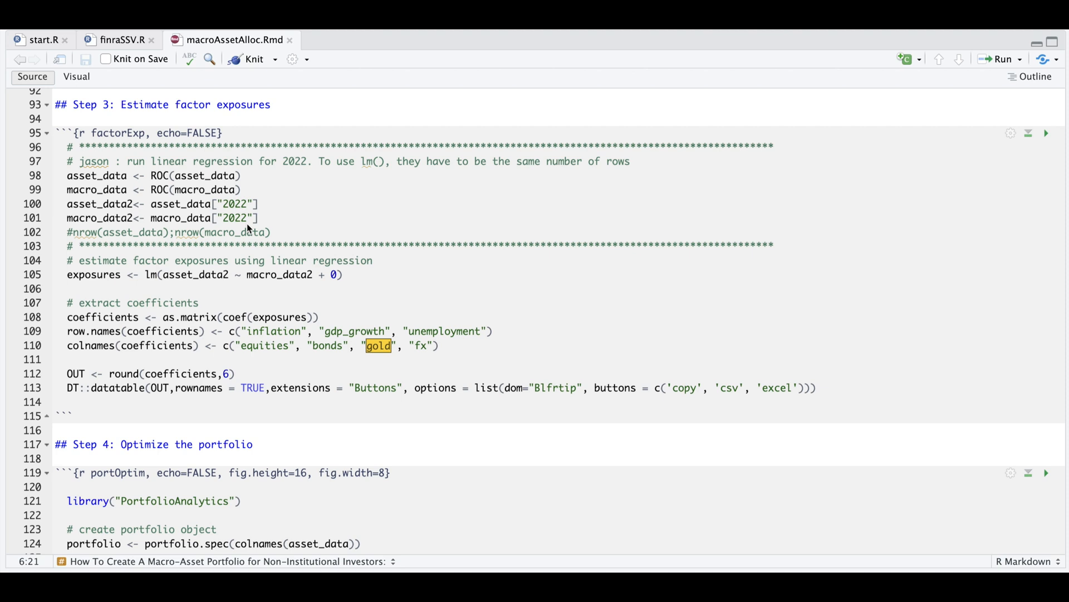
mouse_move(247, 228)
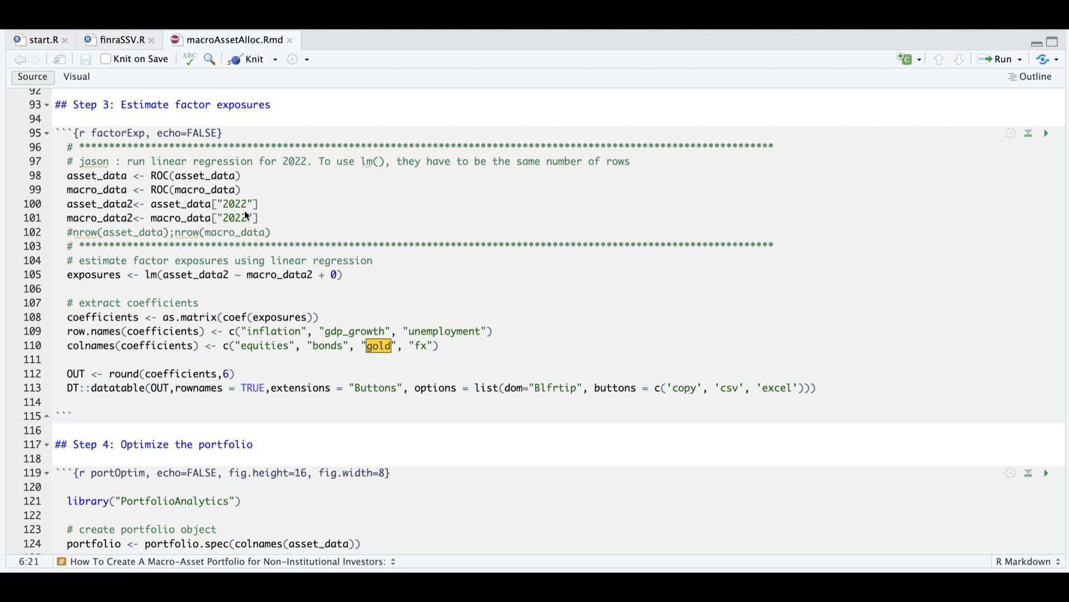
mouse_move(301, 293)
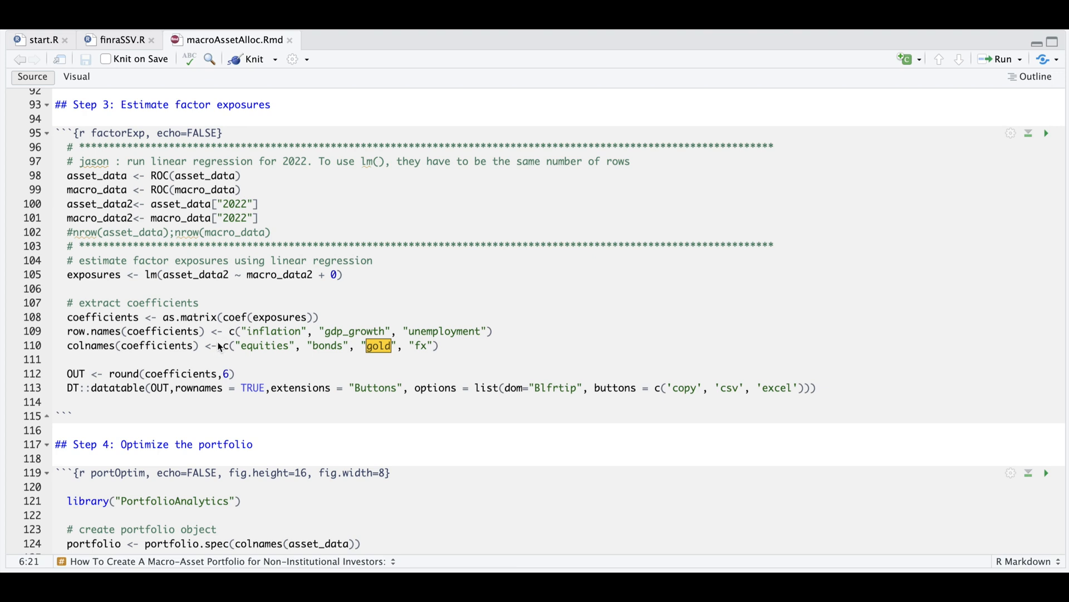
mouse_move(468, 444)
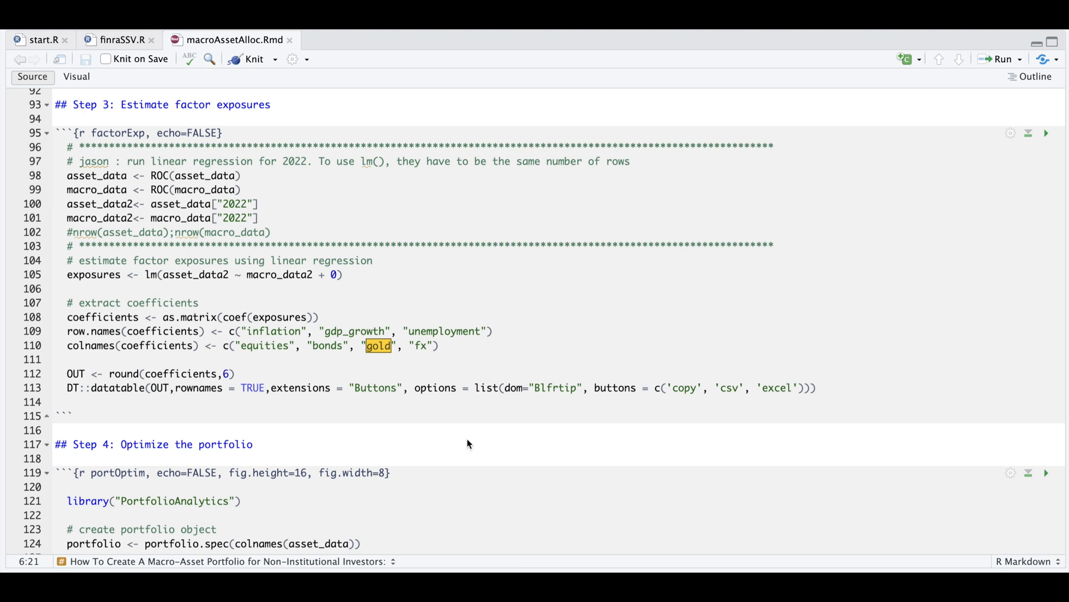
scroll("down", 3)
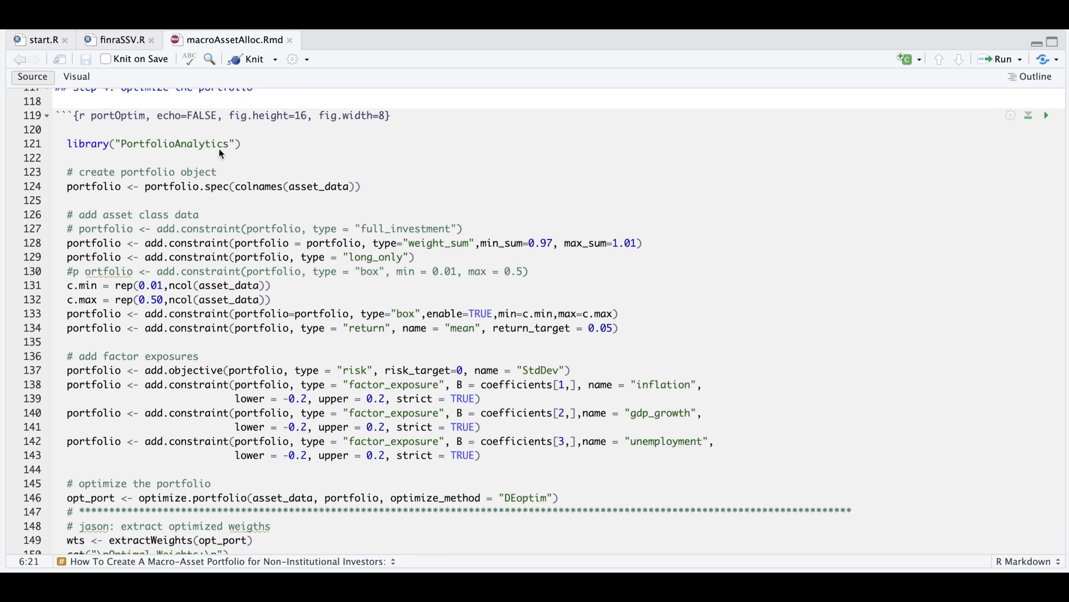
mouse_move(119, 193)
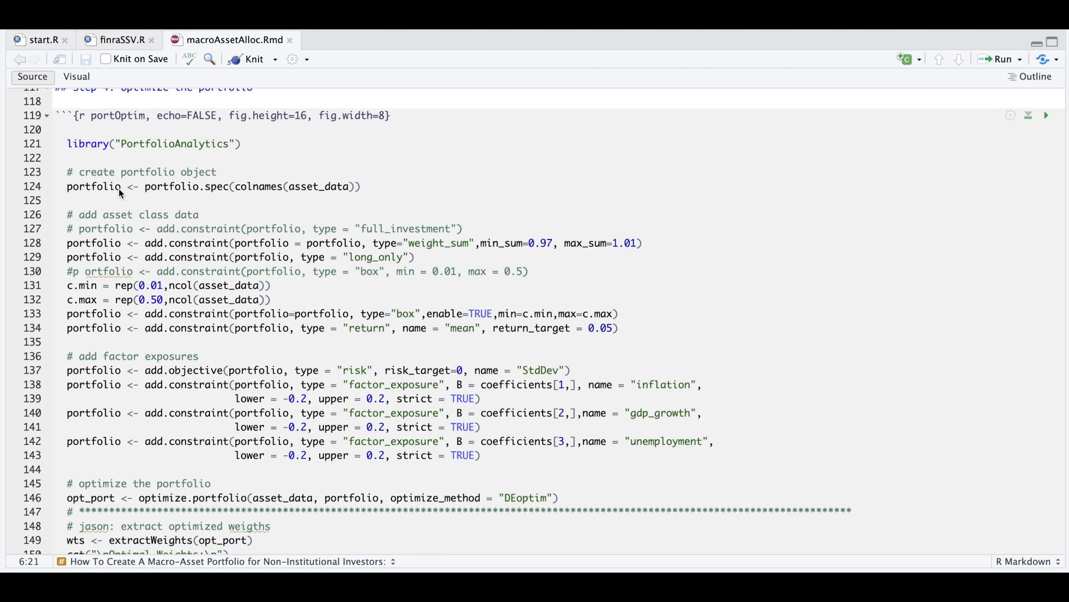
mouse_move(223, 247)
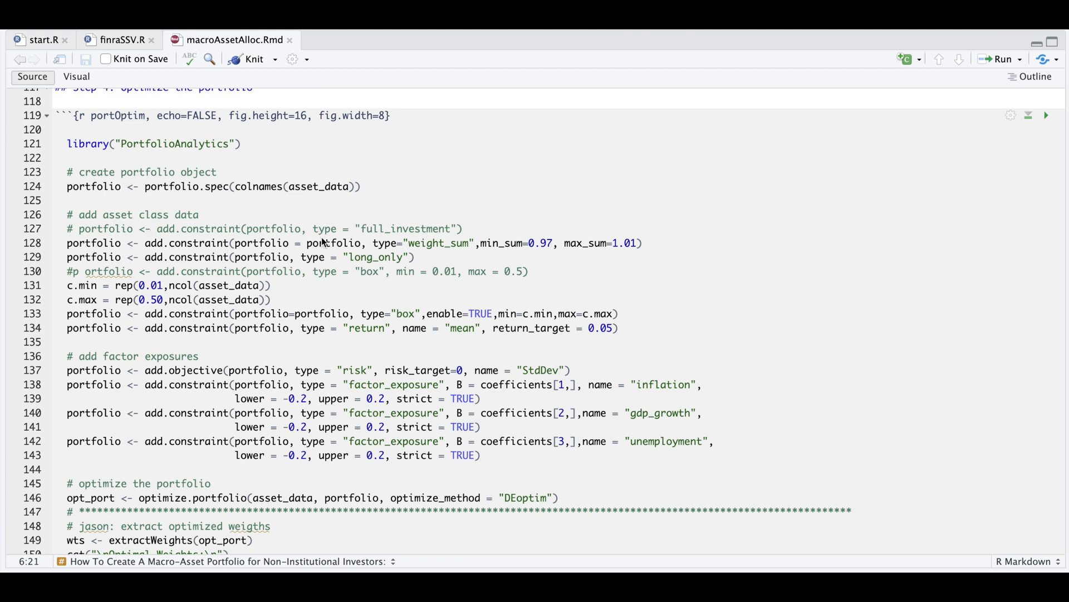
mouse_move(344, 234)
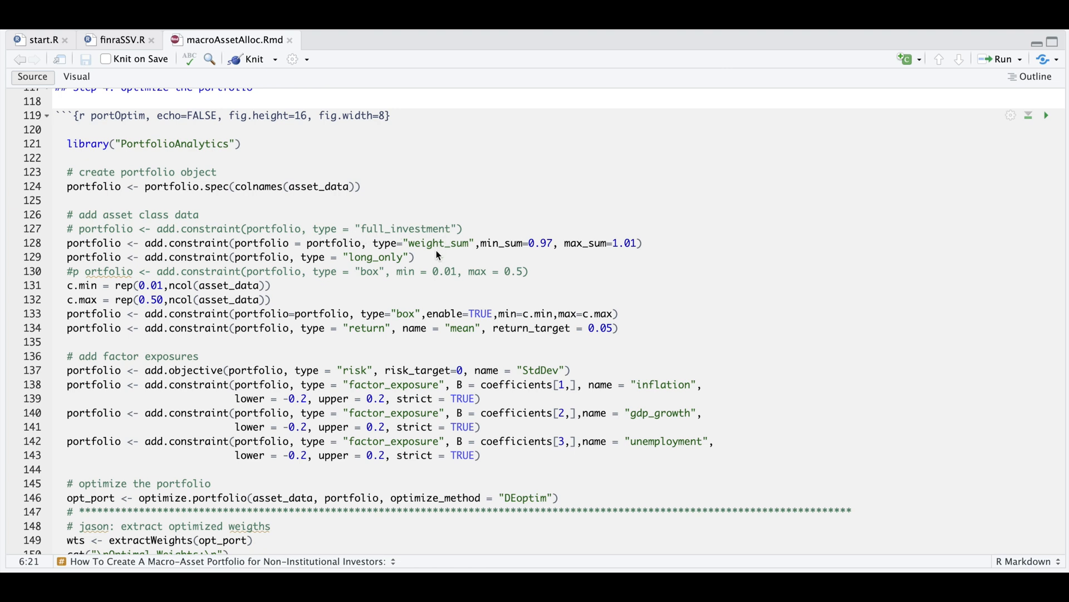
mouse_move(601, 255)
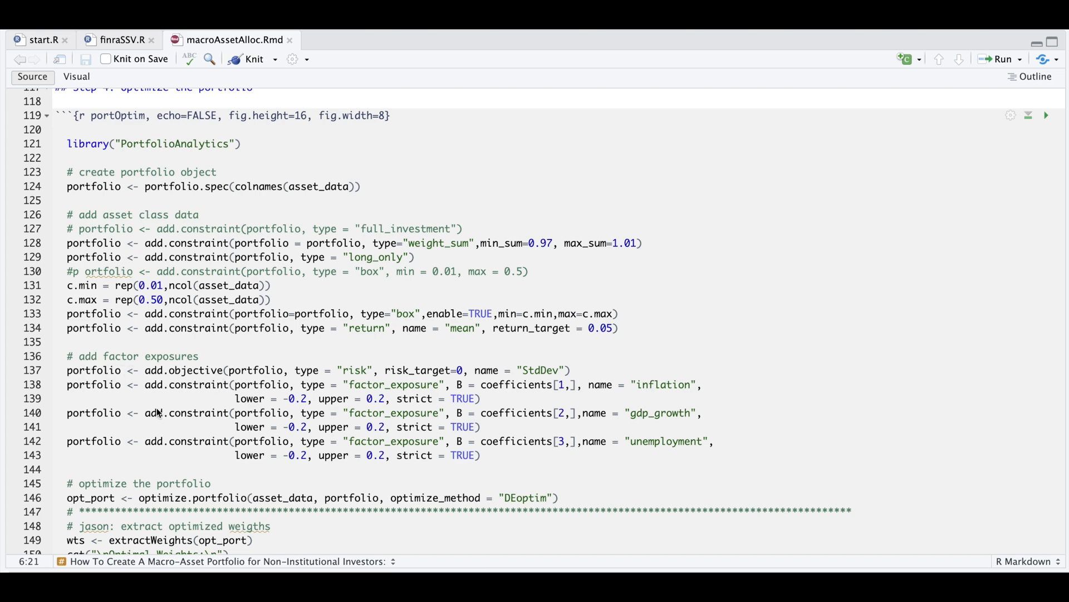
scroll("down", 3)
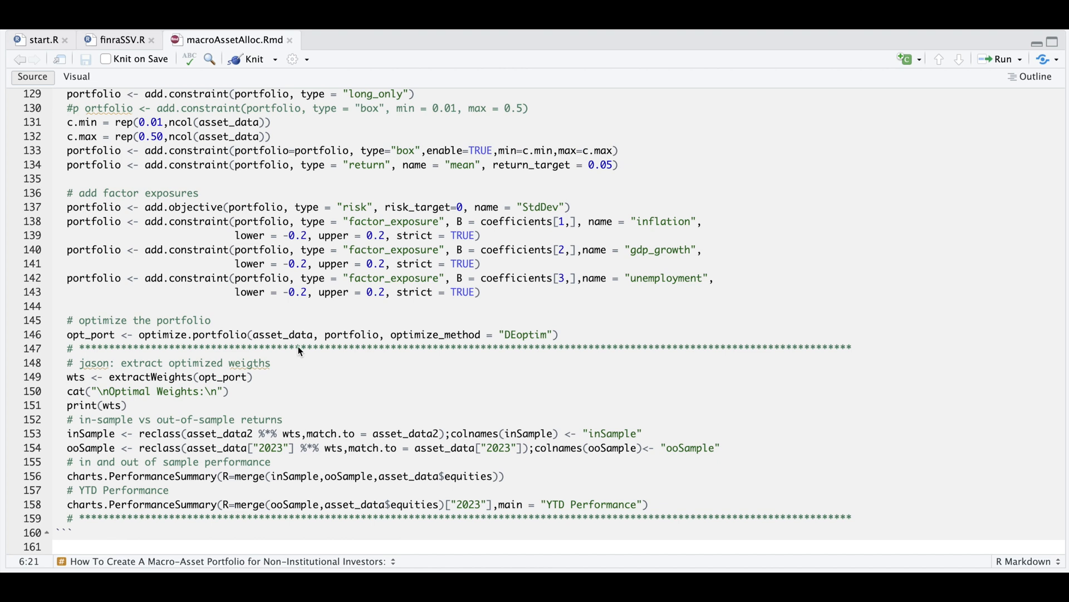
mouse_move(268, 387)
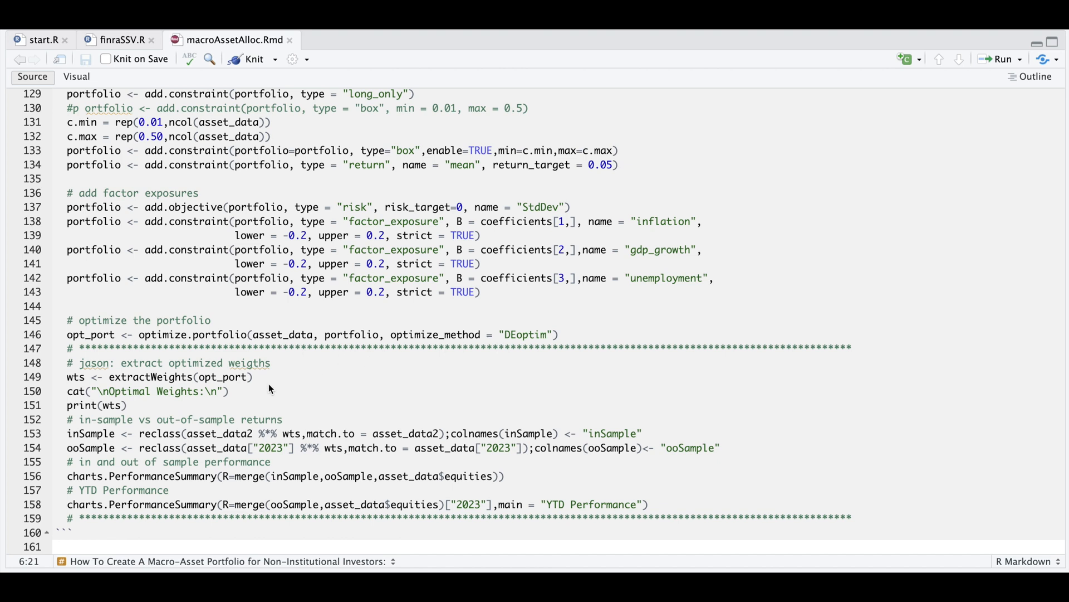